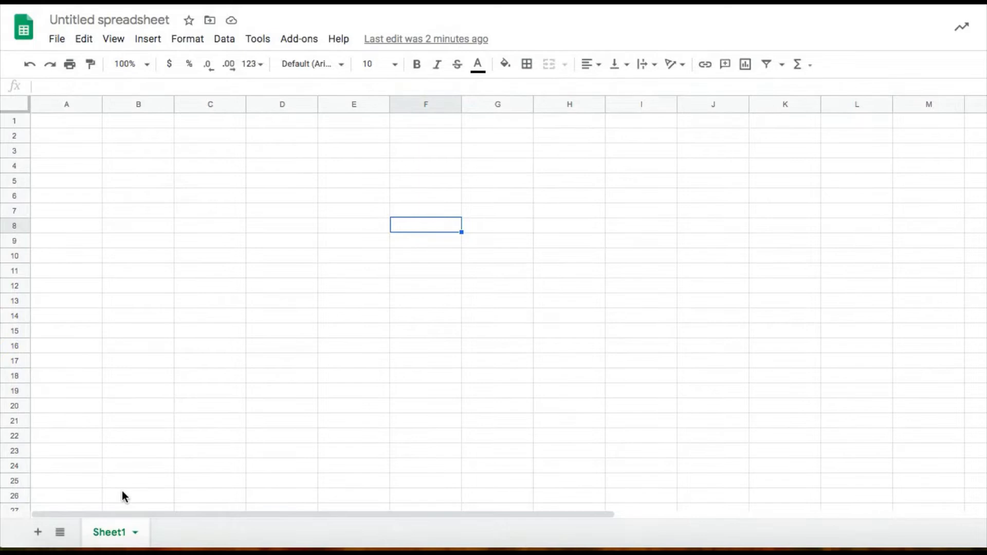
{"action": "mouse_move", "coordinate": [156, 483]}
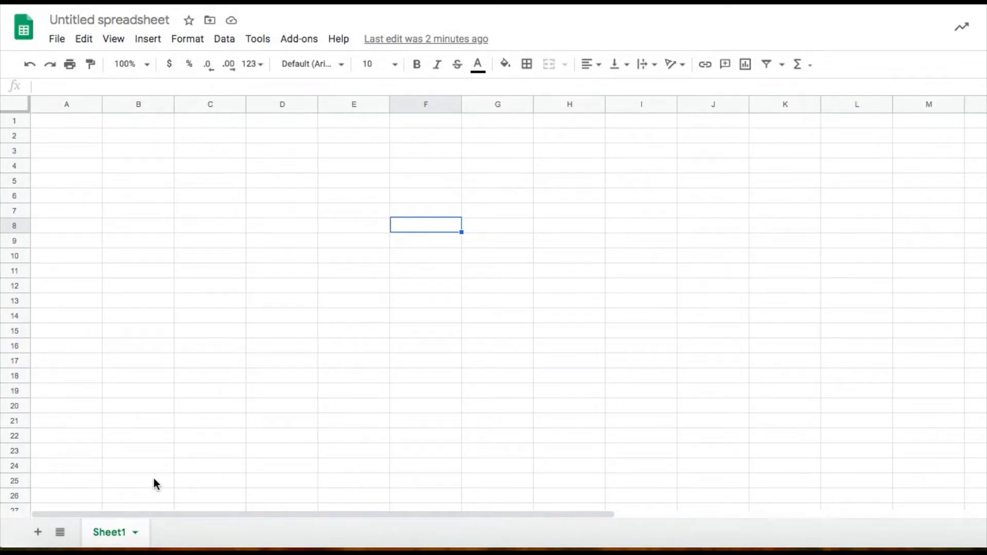
{"action": "mouse_move", "coordinate": [38, 532]}
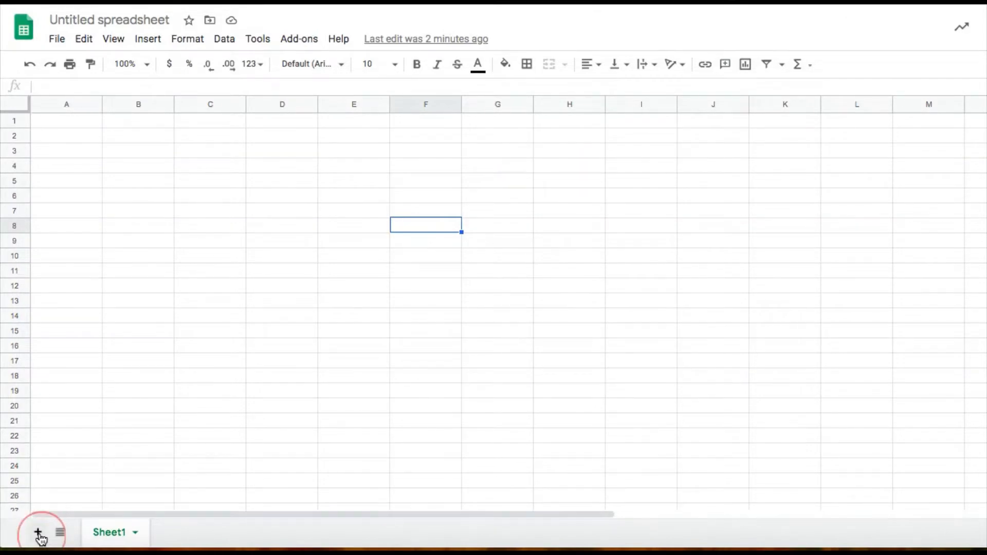
Add a new sheet and rename it to 'Images'.
{"action": "left_click", "coordinate": [37, 532]}
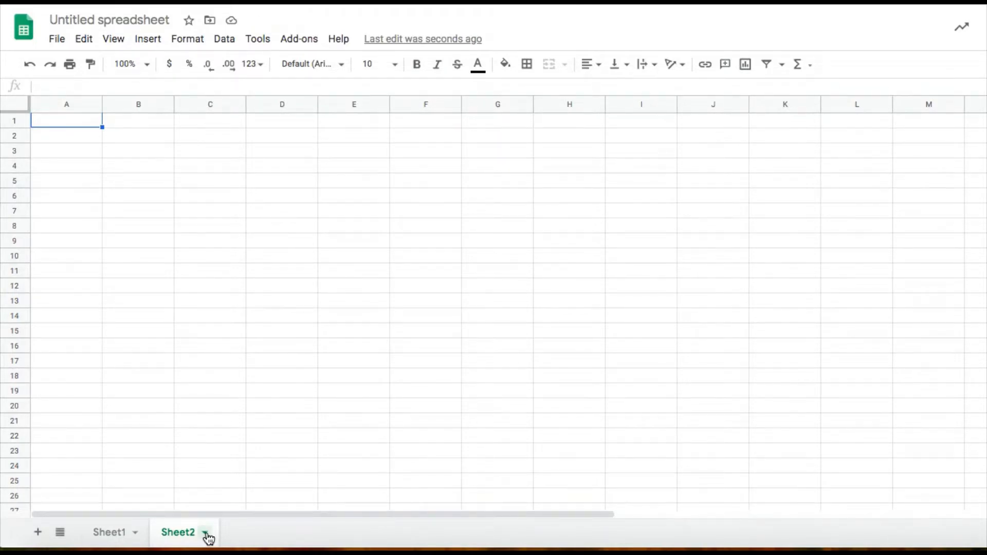
{"action": "left_click", "coordinate": [204, 532]}
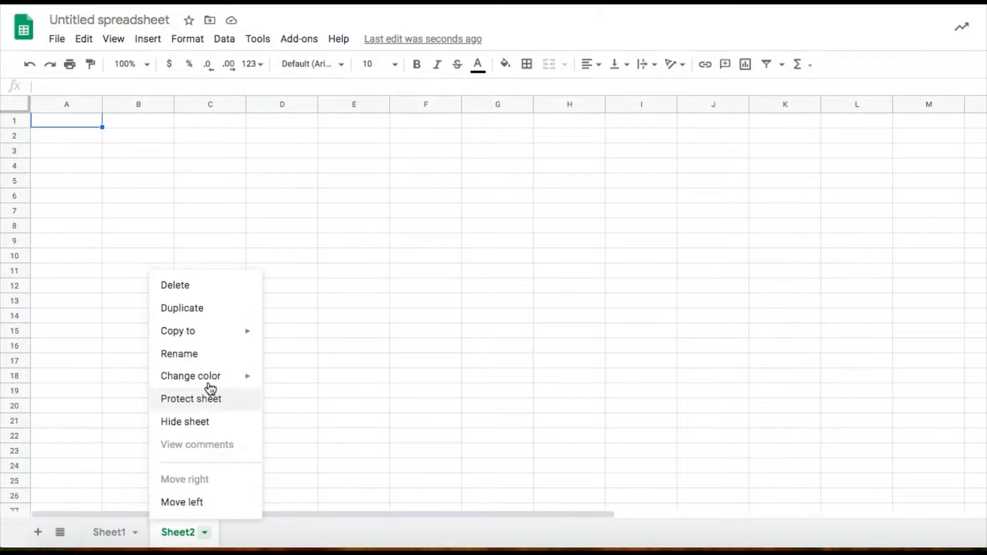
{"action": "left_click", "coordinate": [179, 353]}
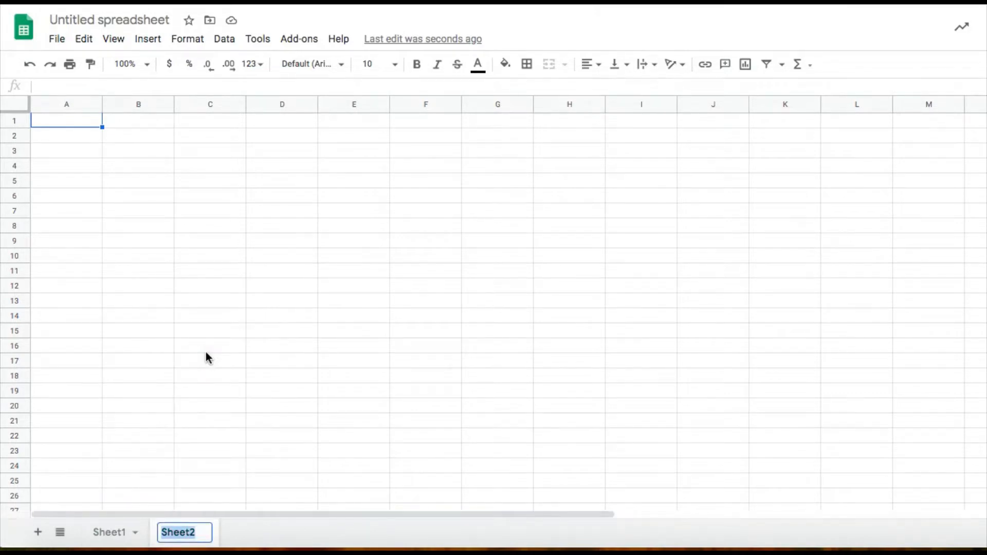
{"action": "type", "text": "Ima"}
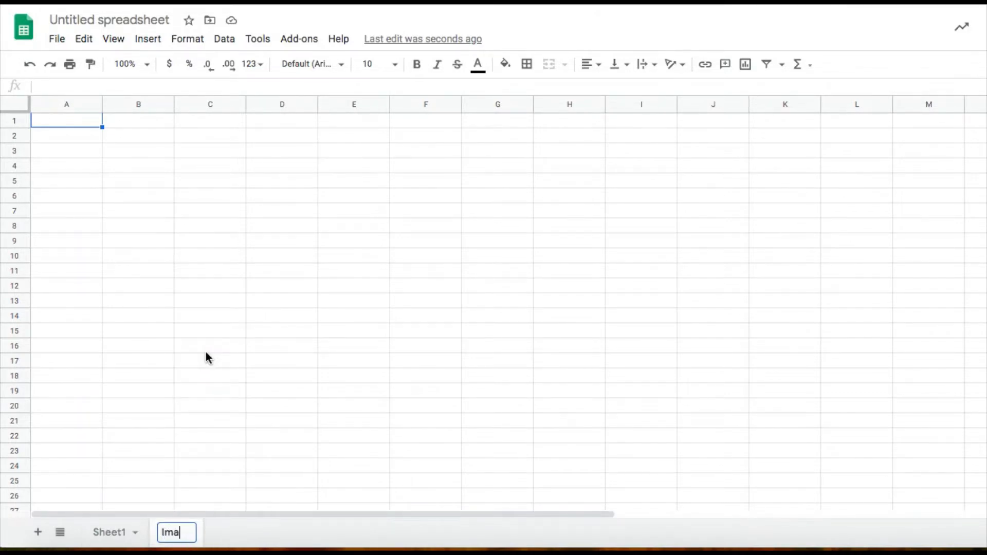
{"action": "key", "text": "Enter"}
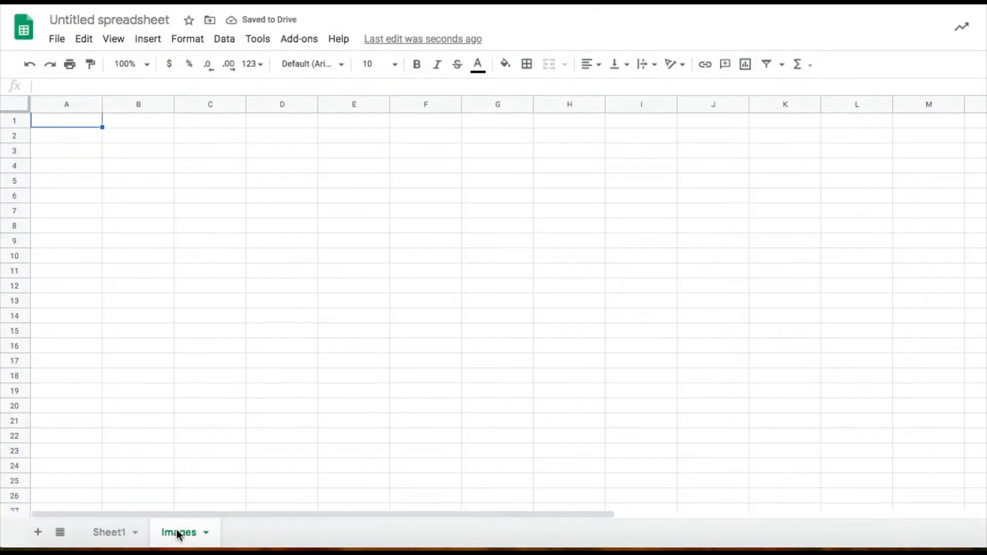
{"action": "mouse_move", "coordinate": [77, 130]}
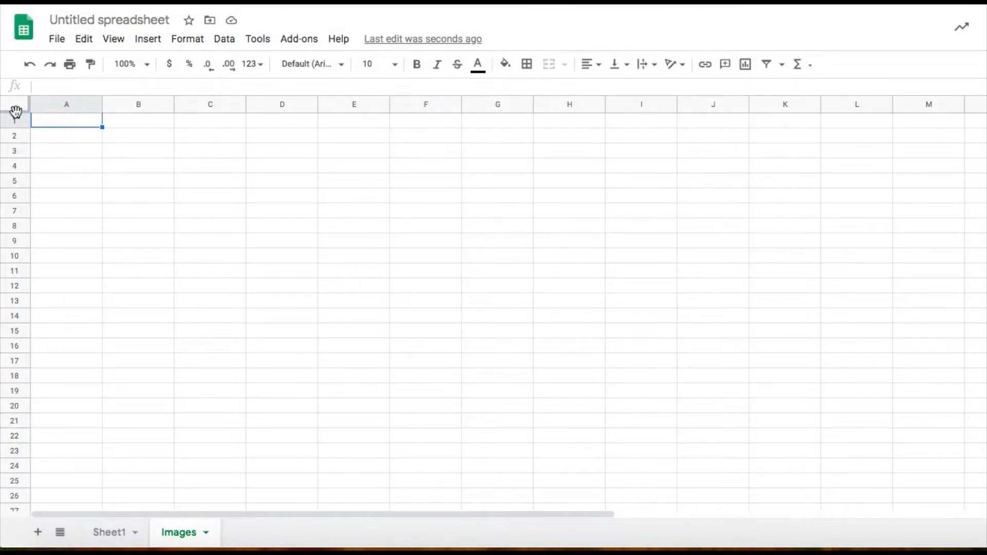
Select all cells on the Images sheet to enlarge the row heights.
{"action": "left_click", "coordinate": [17, 105]}
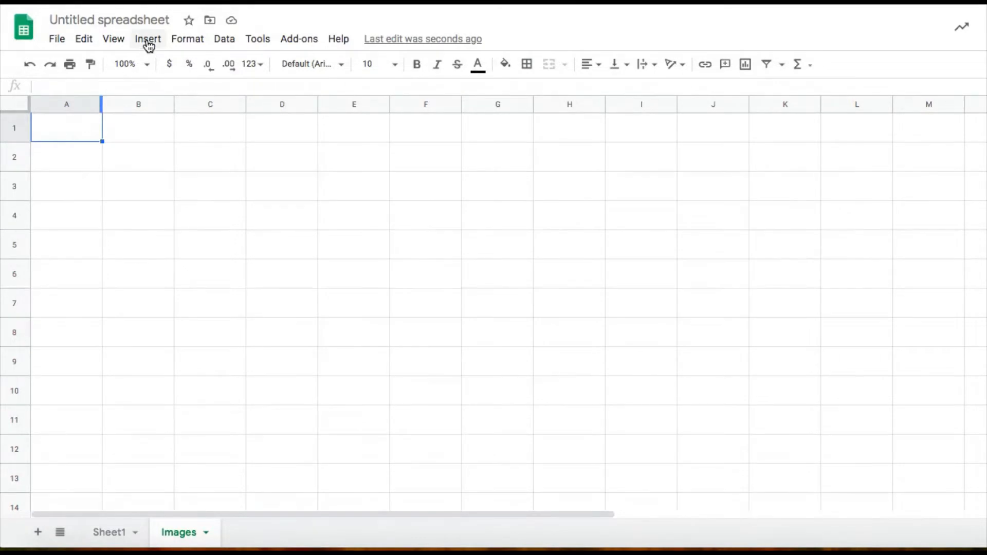
Start inserting an image in cell A1 via Insert > Image > Image in cell.
{"action": "left_click", "coordinate": [147, 38]}
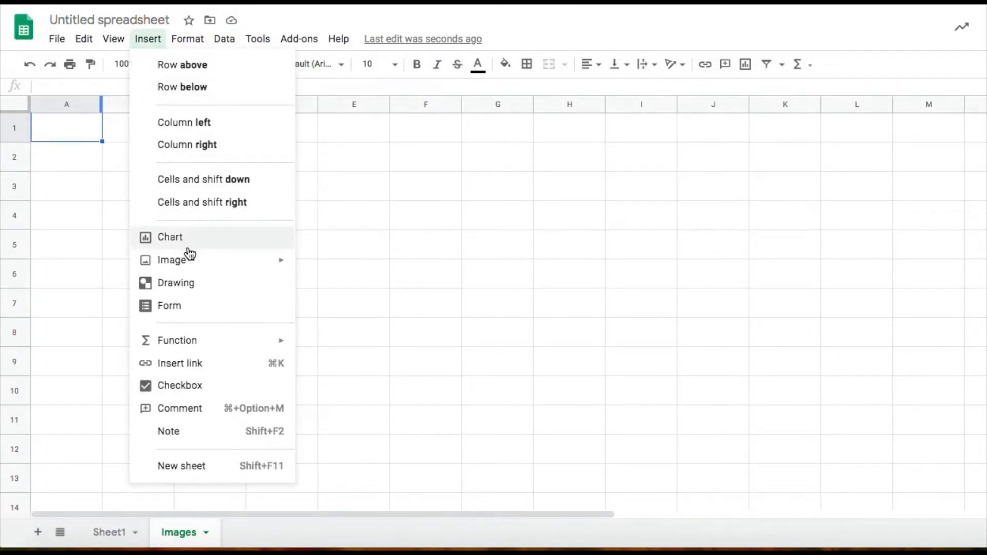
{"action": "mouse_move", "coordinate": [172, 260]}
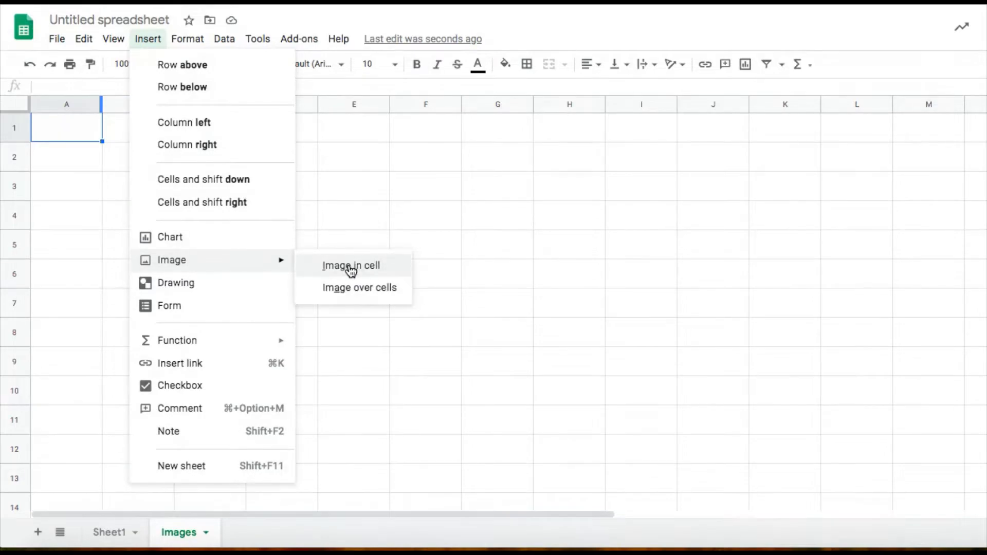
{"action": "left_click", "coordinate": [351, 266]}
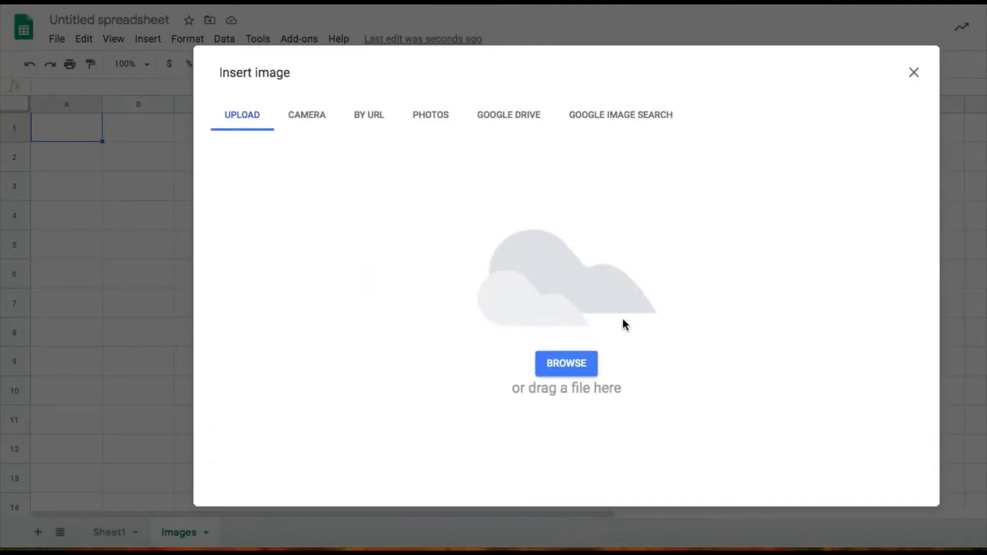
{"action": "mouse_move", "coordinate": [566, 363]}
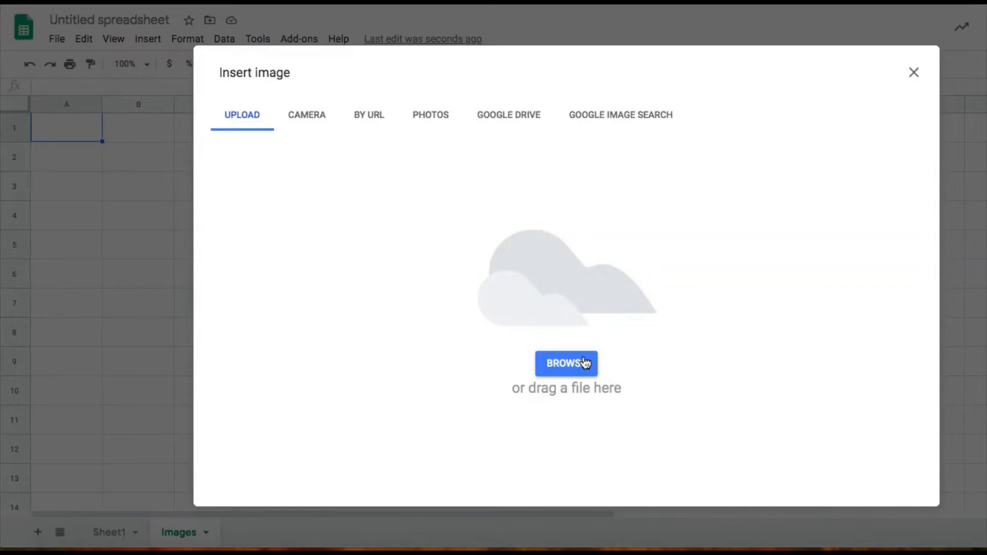
{"action": "mouse_move", "coordinate": [193, 140]}
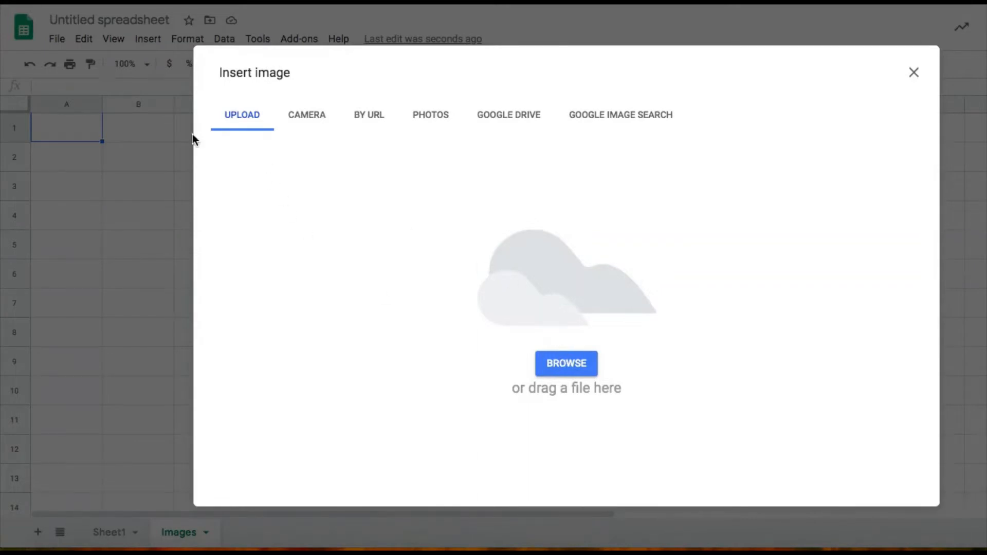
{"action": "mouse_move", "coordinate": [496, 175]}
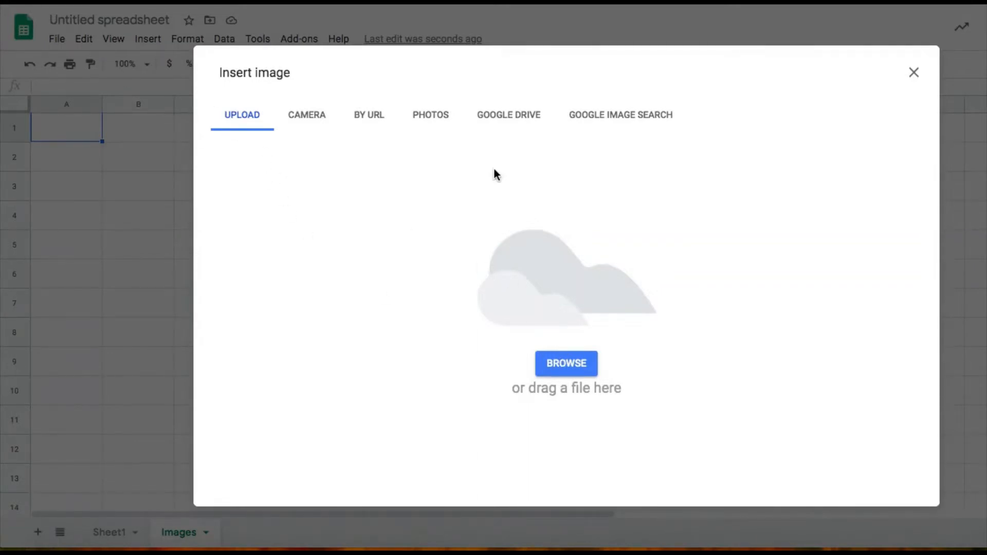
{"action": "mouse_move", "coordinate": [612, 165]}
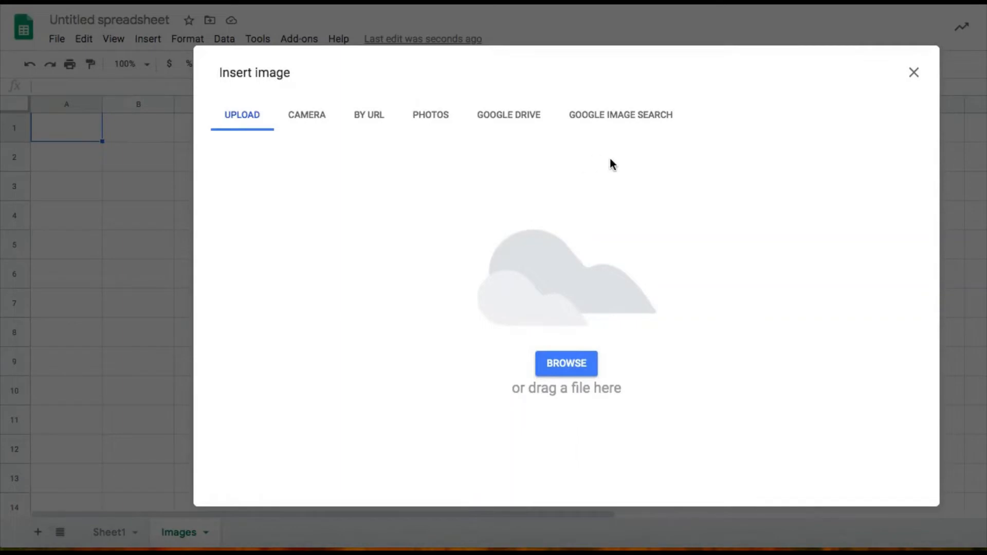
{"action": "mouse_move", "coordinate": [685, 163]}
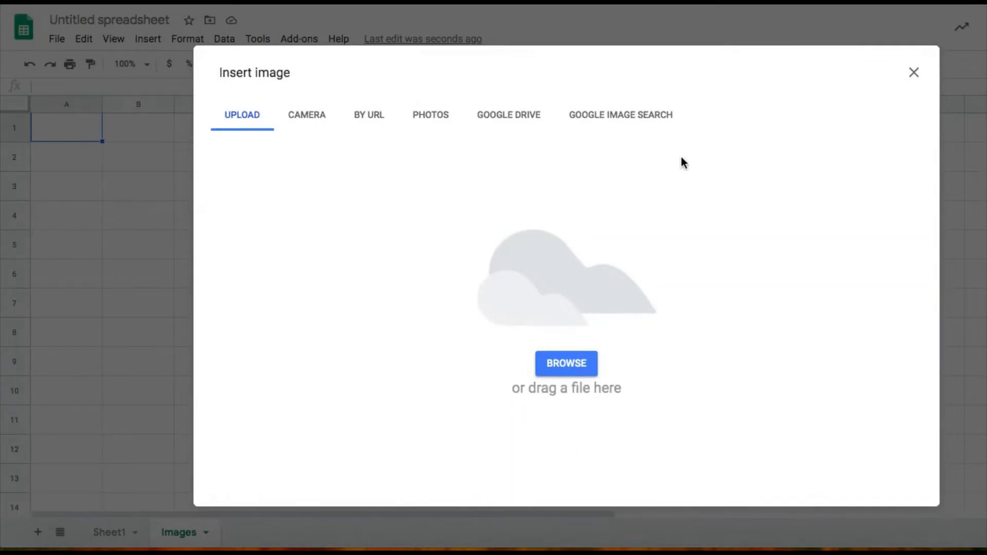
Search Google Images for 'dice 1' and insert the single-dot die picture into A1.
{"action": "left_click", "coordinate": [621, 114]}
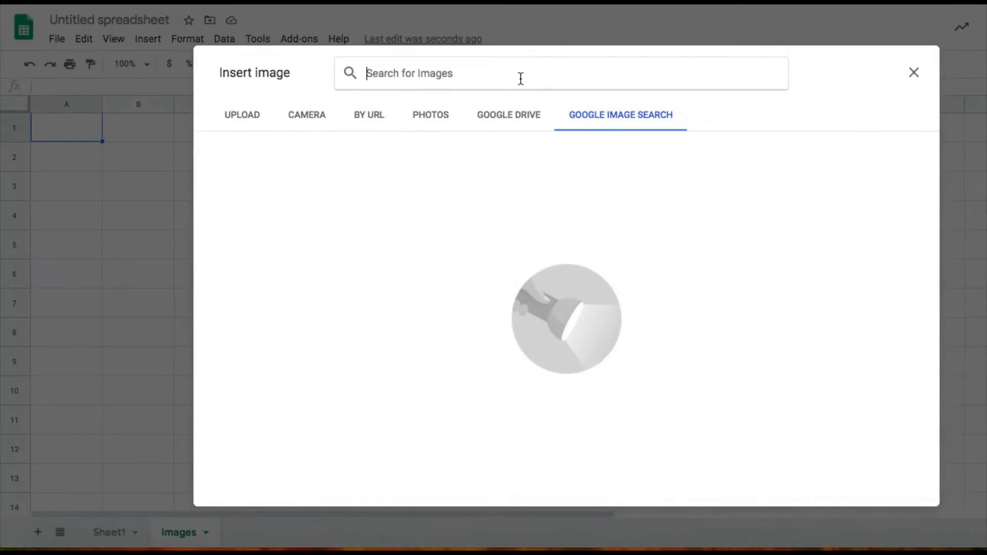
{"action": "type", "text": "dice 1"}
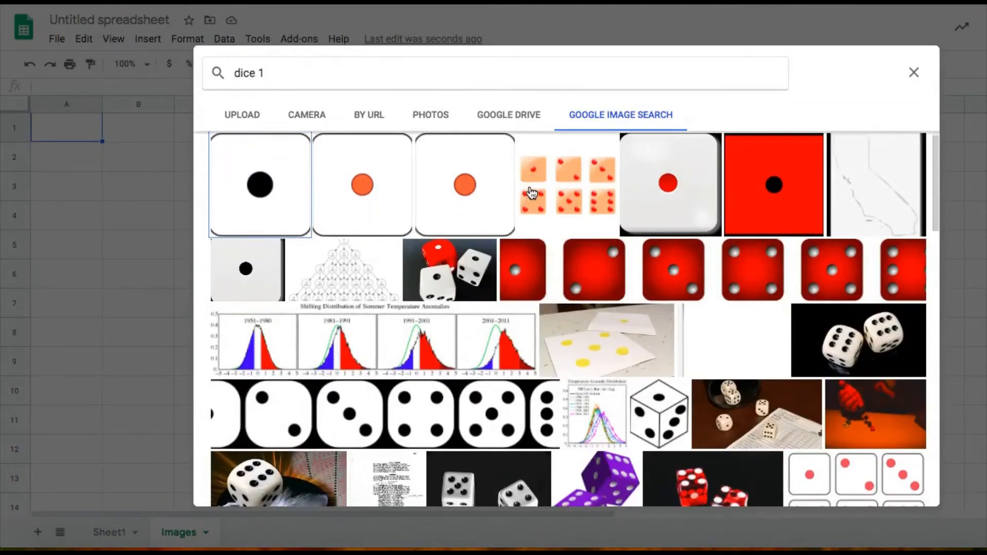
{"action": "scroll", "scroll_direction": "down", "scroll_amount": 3}
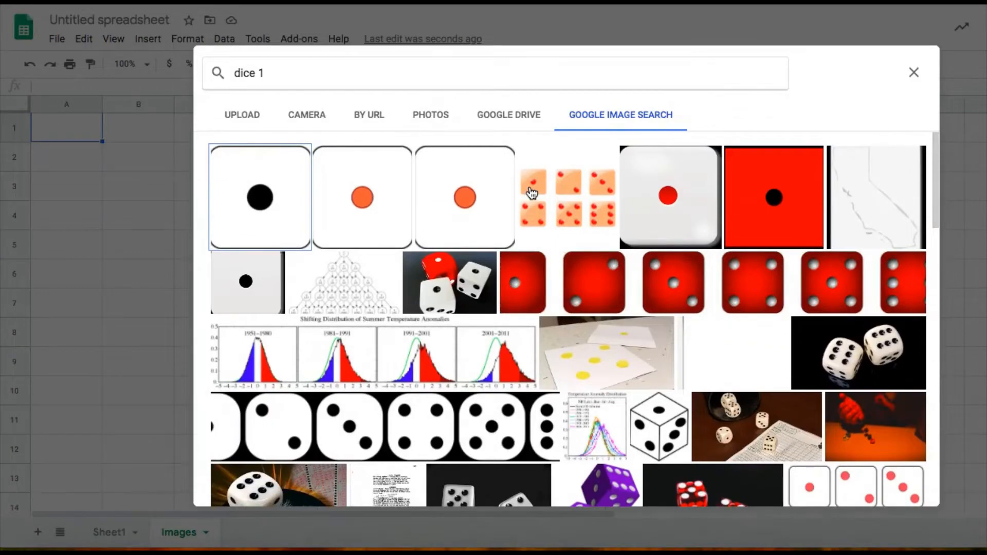
{"action": "scroll", "scroll_direction": "down", "scroll_amount": 3}
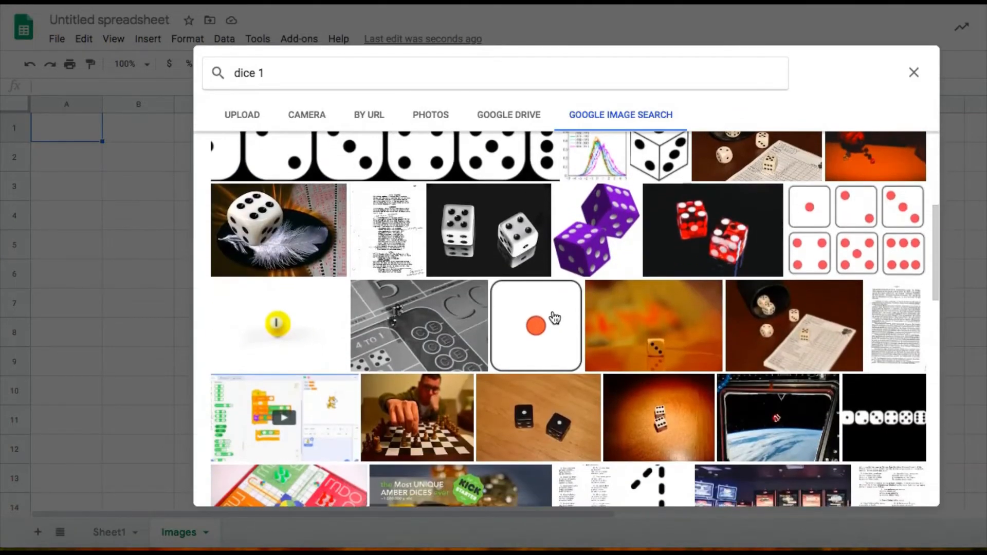
{"action": "left_click", "coordinate": [534, 326]}
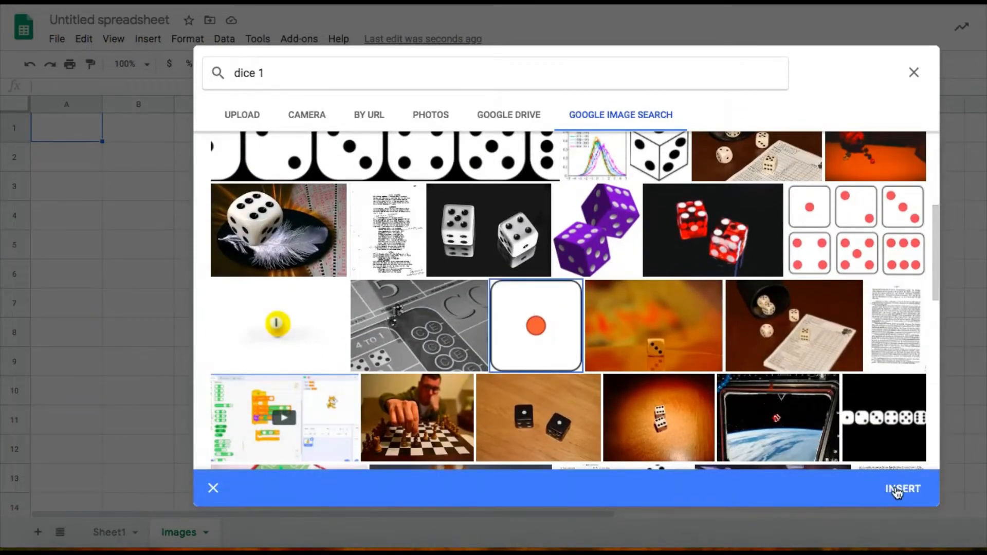
{"action": "left_click", "coordinate": [903, 489]}
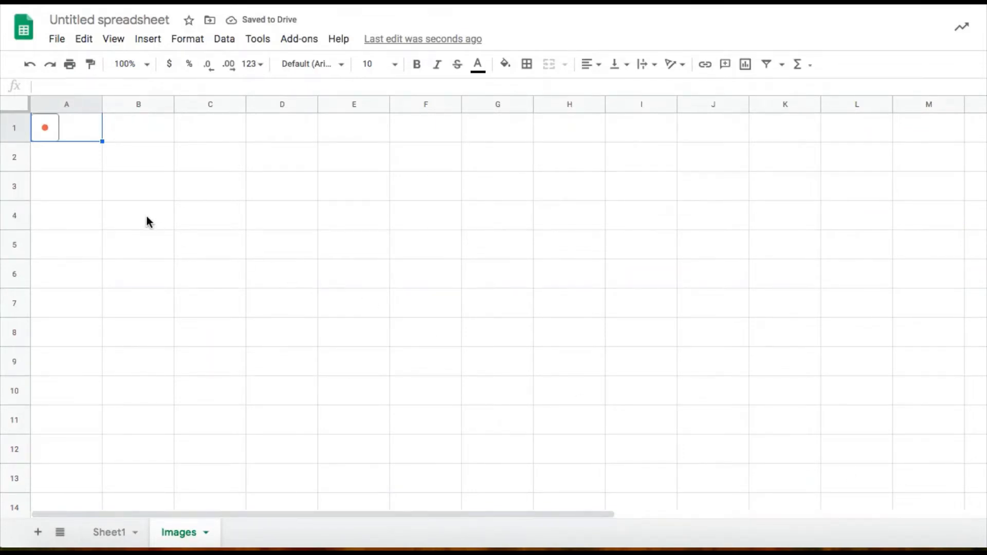
{"action": "mouse_move", "coordinate": [102, 187]}
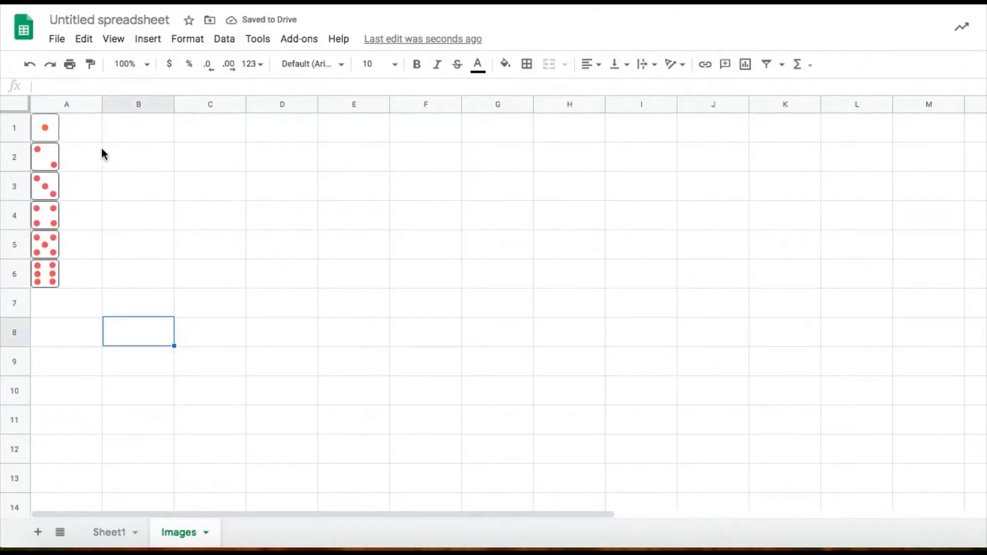
{"action": "mouse_move", "coordinate": [145, 320]}
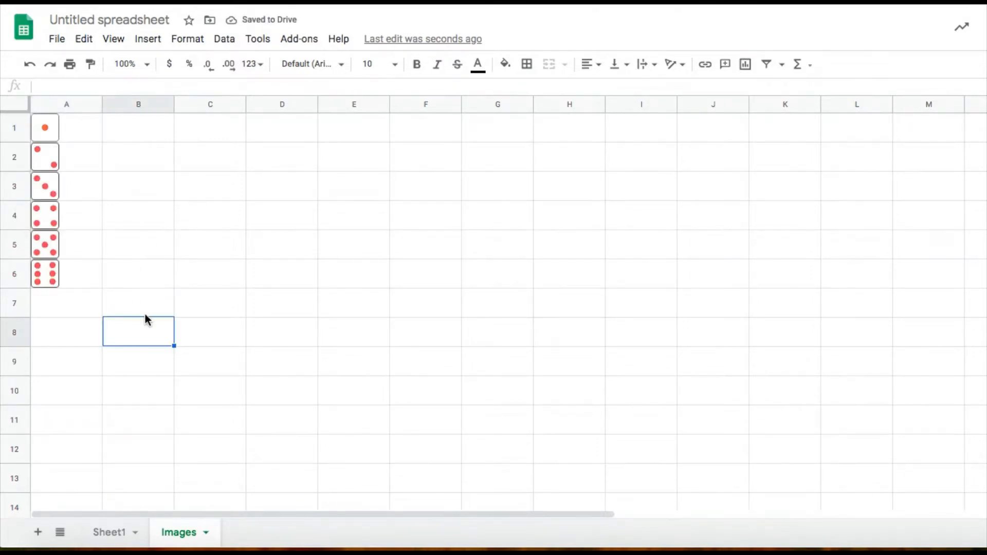
{"action": "mouse_move", "coordinate": [206, 280]}
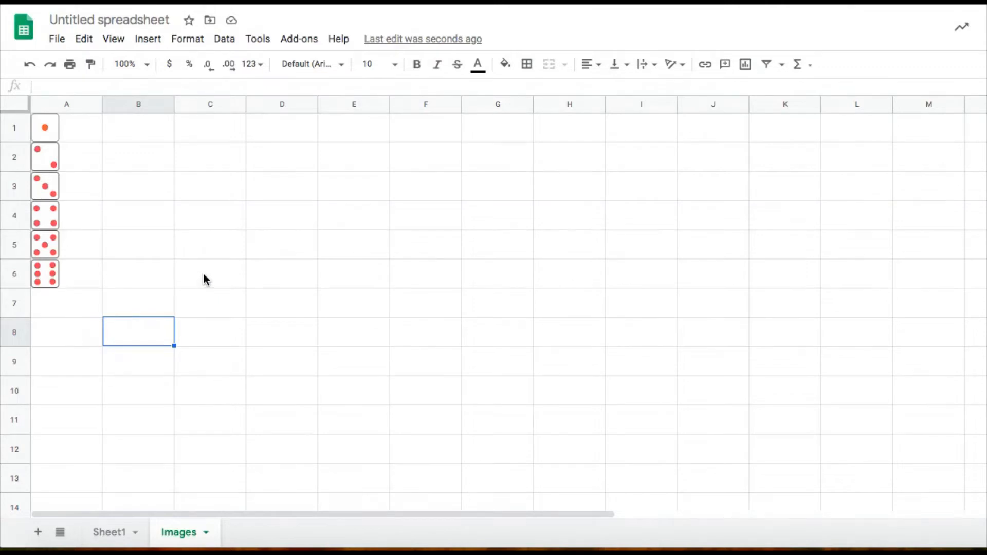
{"action": "left_click", "coordinate": [210, 272]}
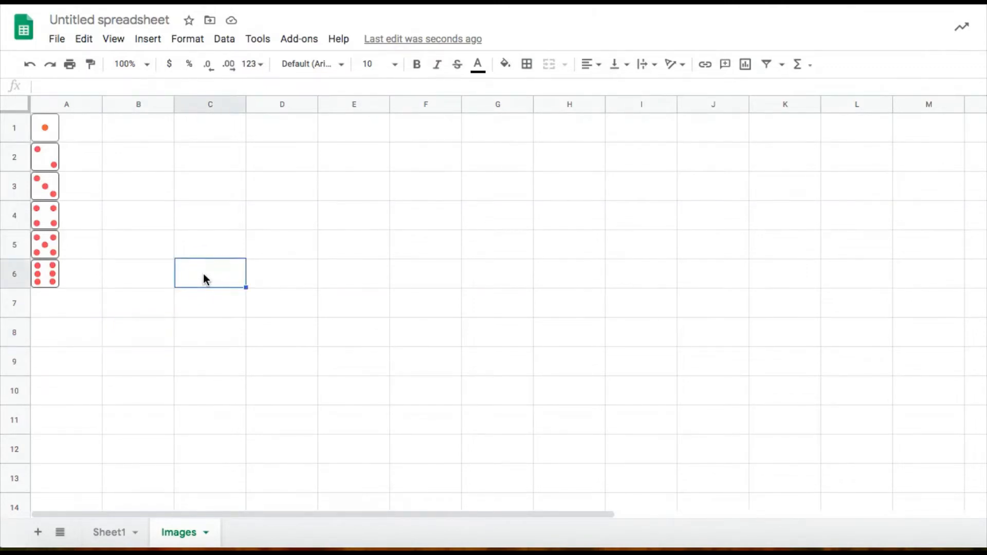
{"action": "mouse_move", "coordinate": [215, 184]}
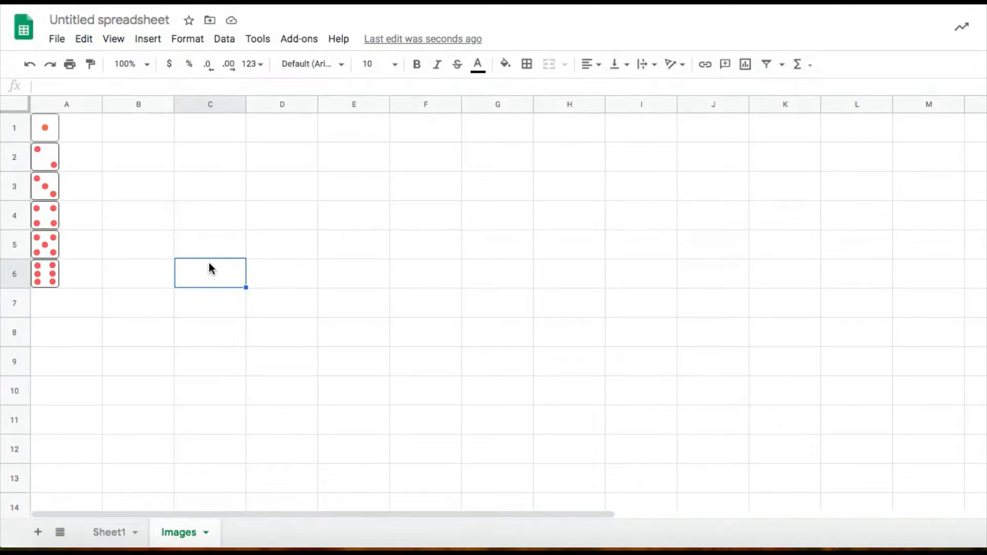
{"action": "mouse_move", "coordinate": [217, 280]}
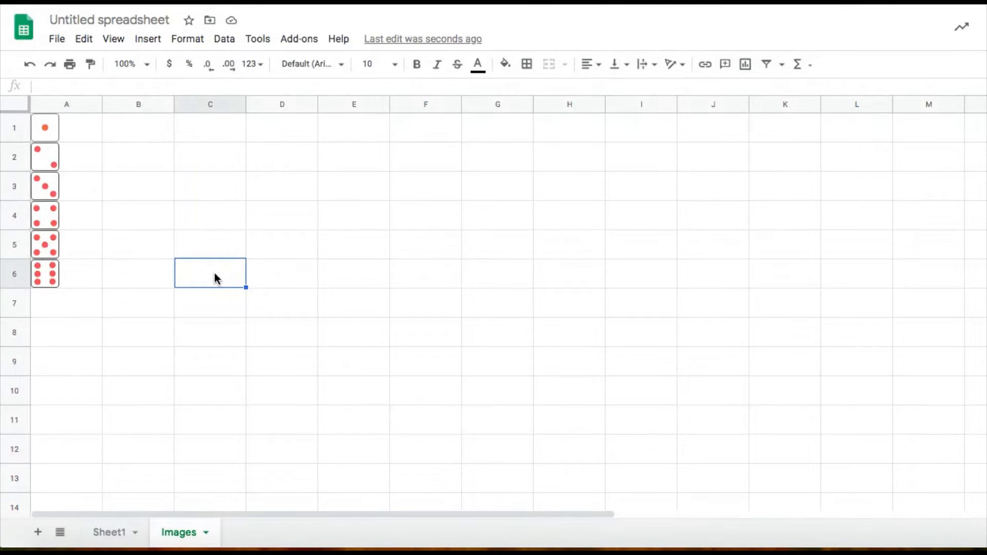
Begin the C6 formula =index( with A1:A6 dragged in as the range.
{"action": "type", "text": "="}
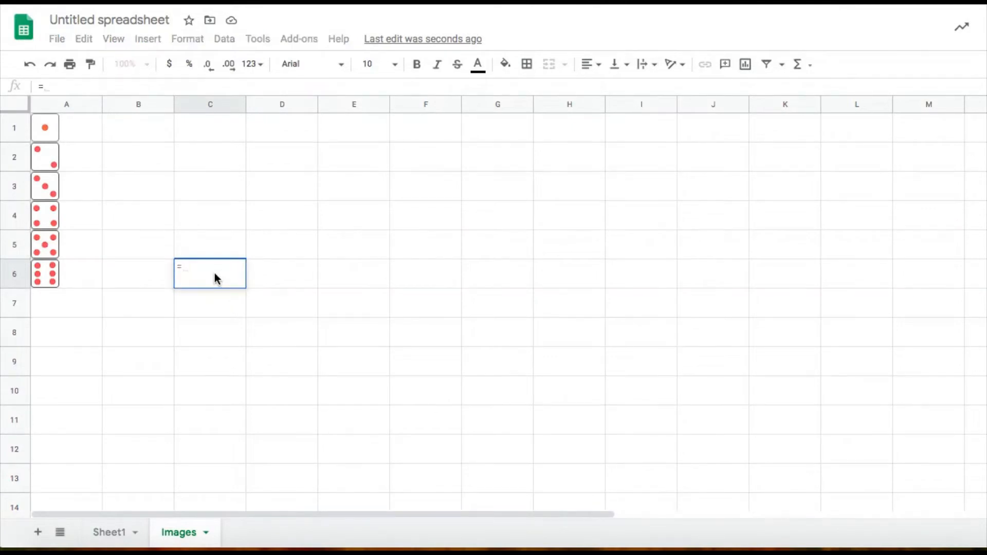
{"action": "type", "text": "index"}
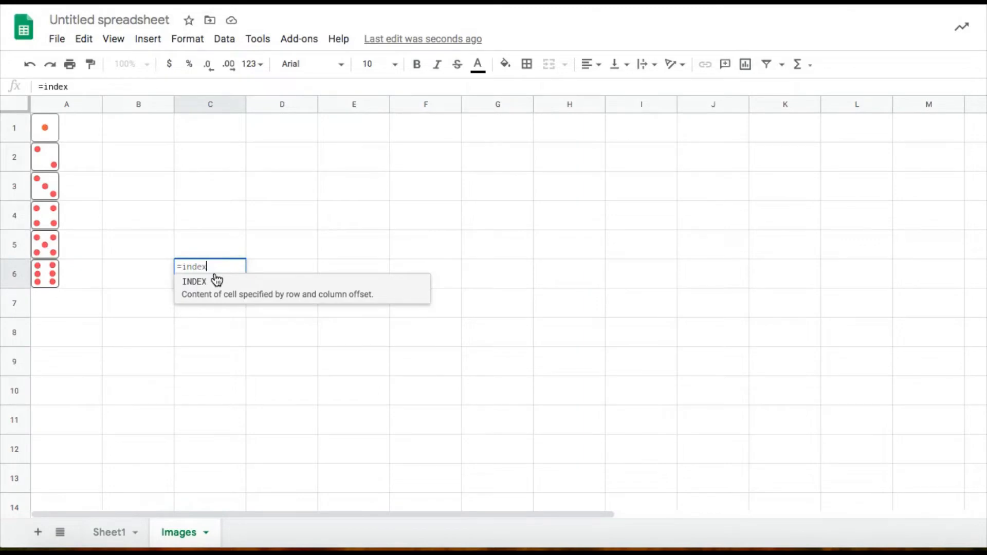
{"action": "type", "text": "("}
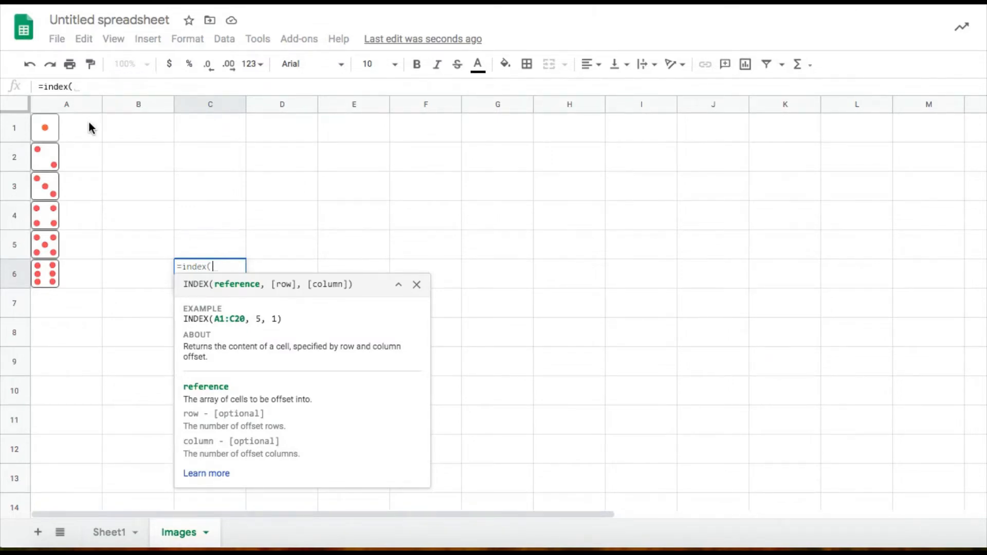
{"action": "left_click_drag", "start_coordinate": [44, 127], "coordinate": [44, 244]}
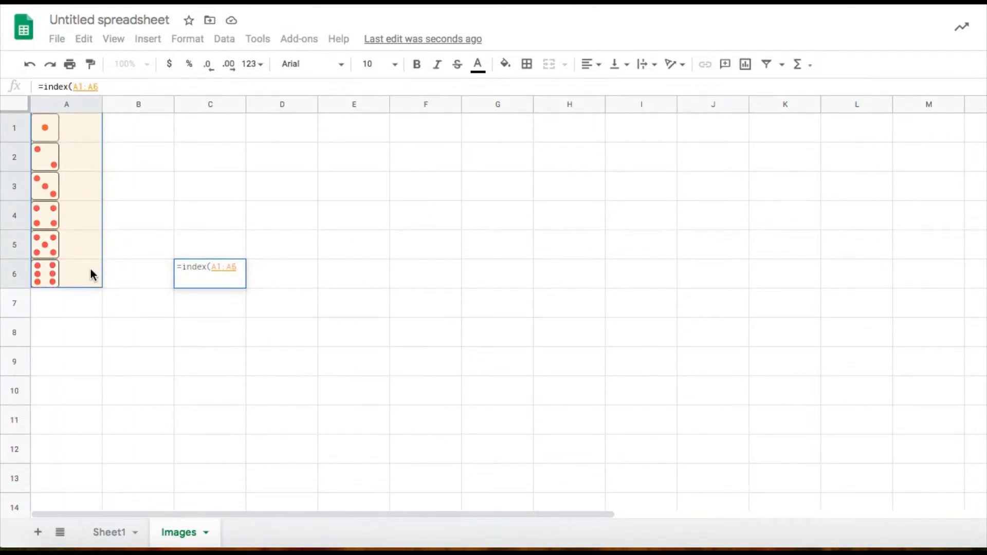
{"action": "type", "text": ","}
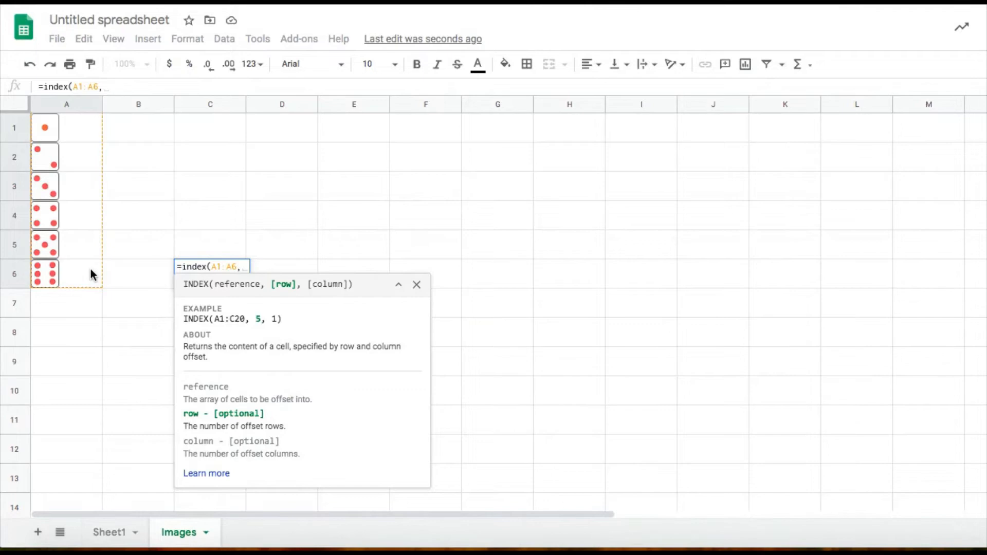
Continue the formula with RANDBETWEEN(1,counta( for the random row number.
{"action": "type", "text": "ra"}
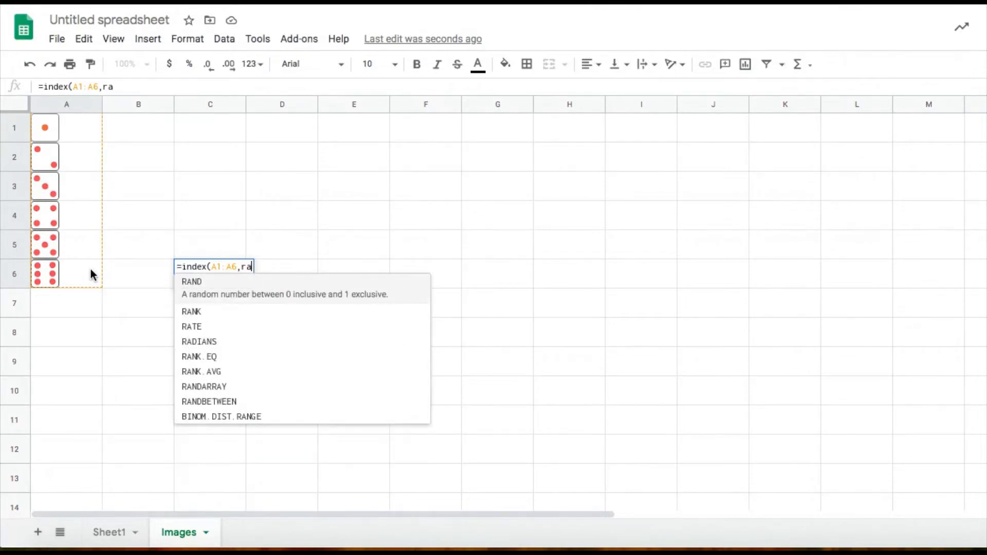
{"action": "type", "text": "nd"}
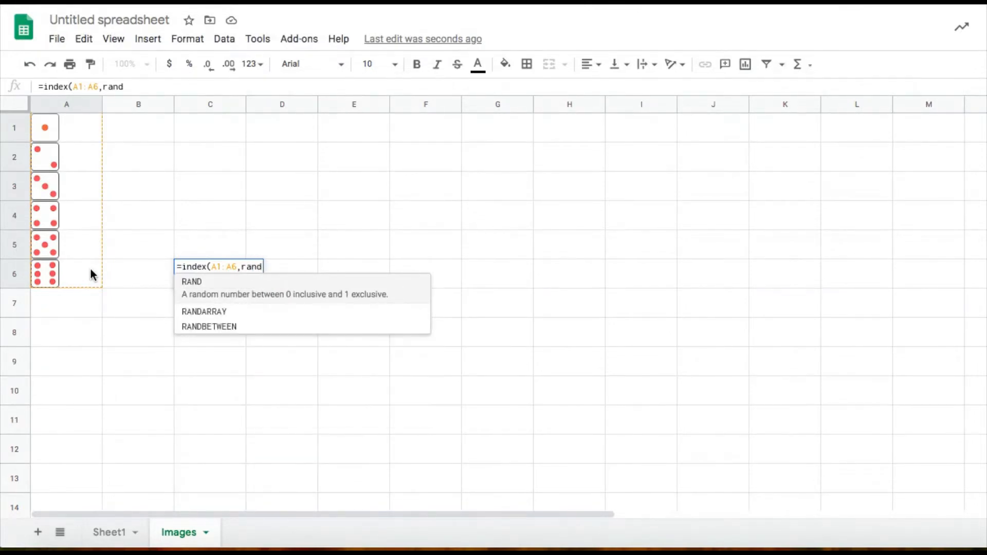
{"action": "type", "text": "RANDBETWEEN("}
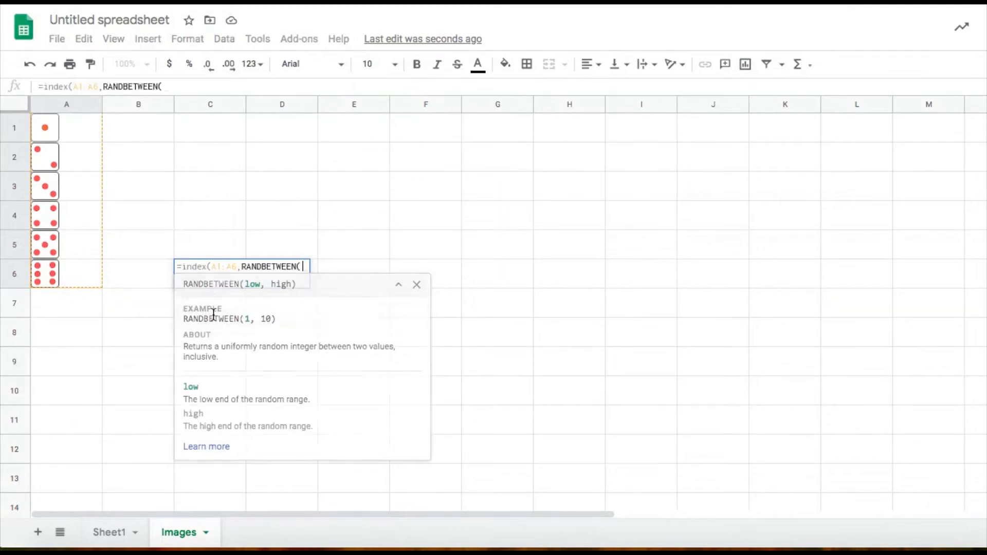
{"action": "type", "text": "1"}
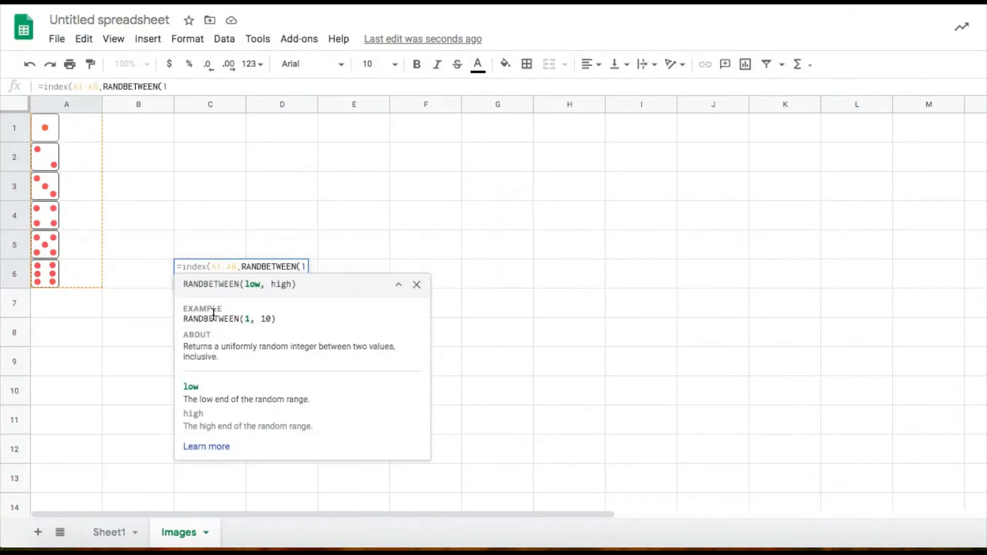
{"action": "type", "text": ","}
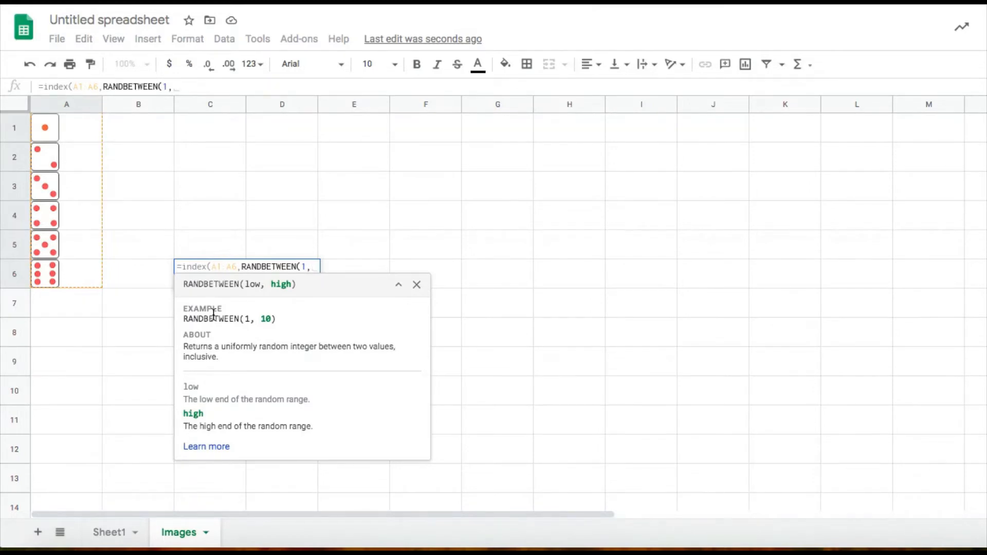
{"action": "type", "text": "counta"}
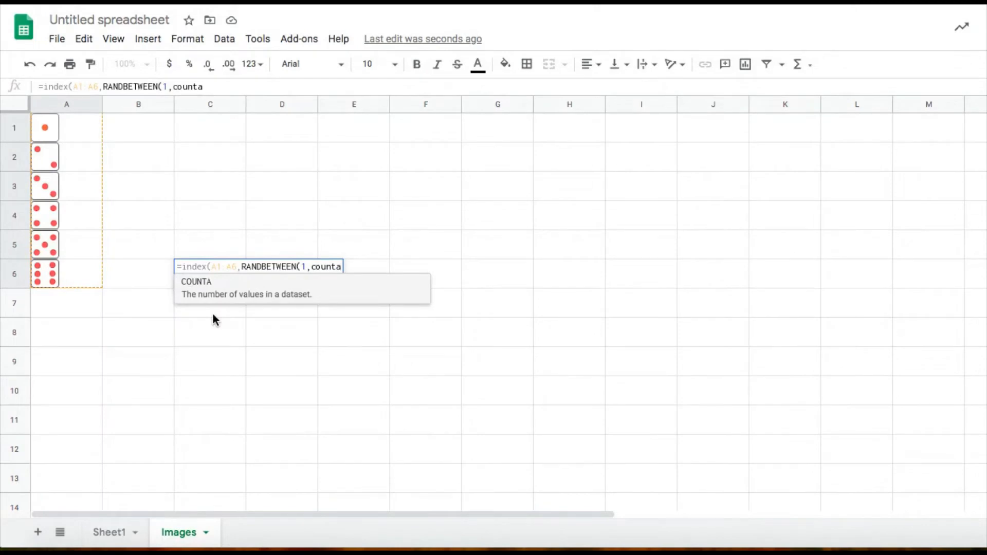
{"action": "type", "text": "(A1:A6)))"}
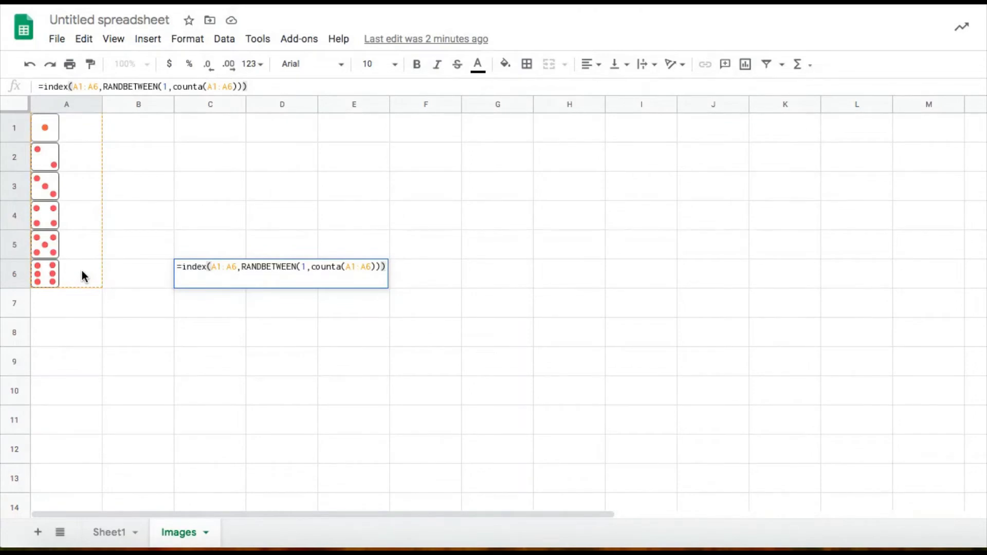
Commit the formula, reroll the die face, then edit C6 to show the formula as text.
{"action": "key", "text": "enter"}
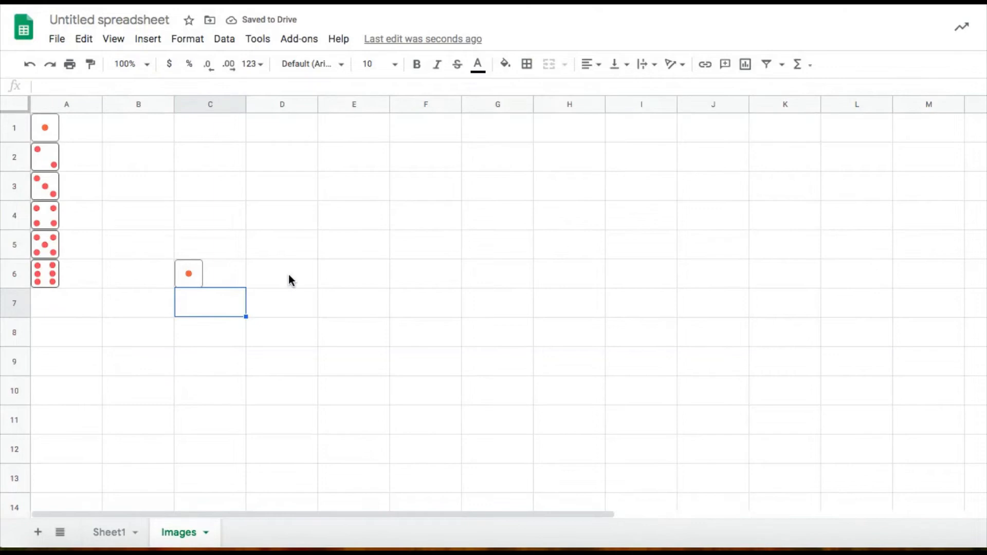
{"action": "left_click", "coordinate": [282, 273]}
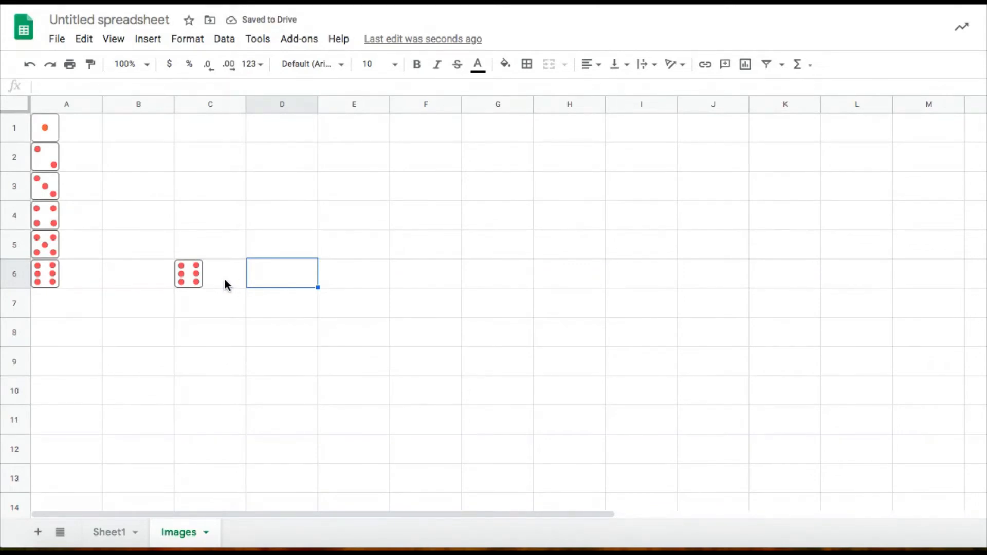
{"action": "left_click", "coordinate": [189, 274]}
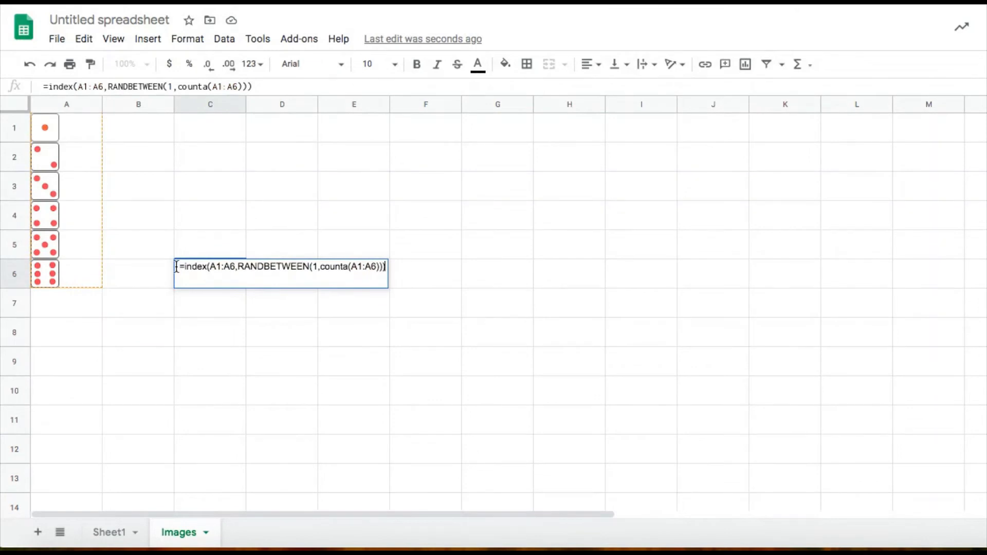
{"action": "key", "text": "Enter"}
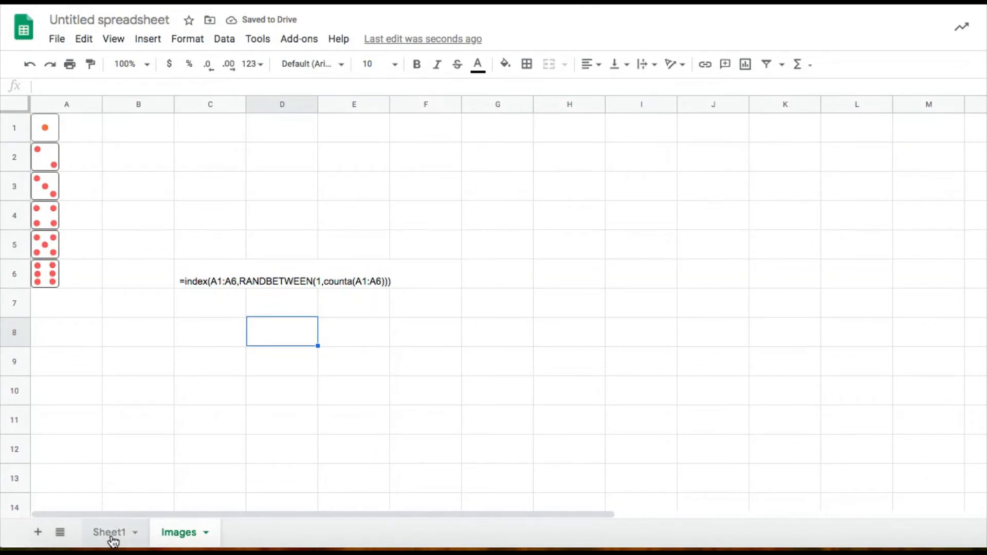
Enter =INDEX(Images!A1:A6,RANDBETWEEN(1,COUNTA(Images!A1:A6))) in Sheet1 cell B1.
{"action": "left_click", "coordinate": [110, 532]}
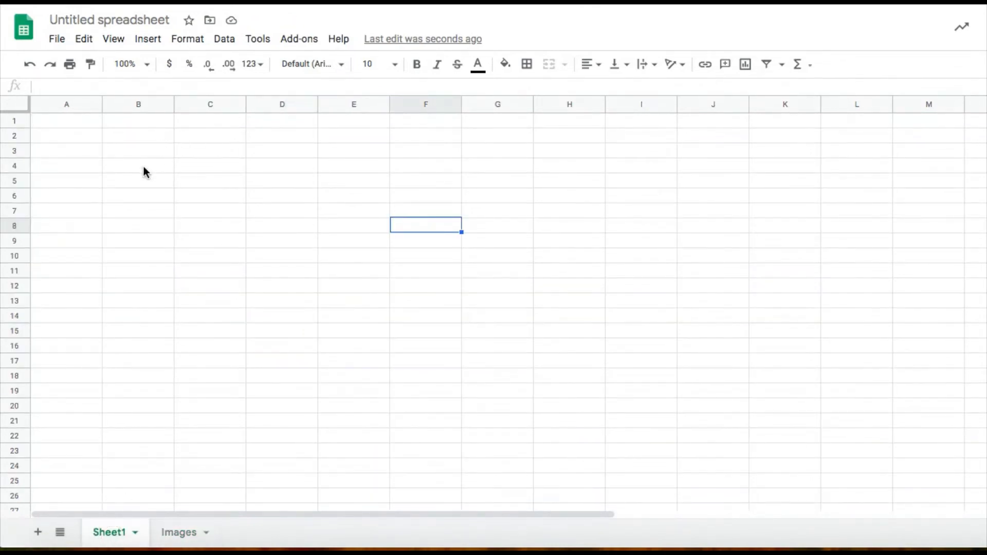
{"action": "left_click", "coordinate": [138, 120]}
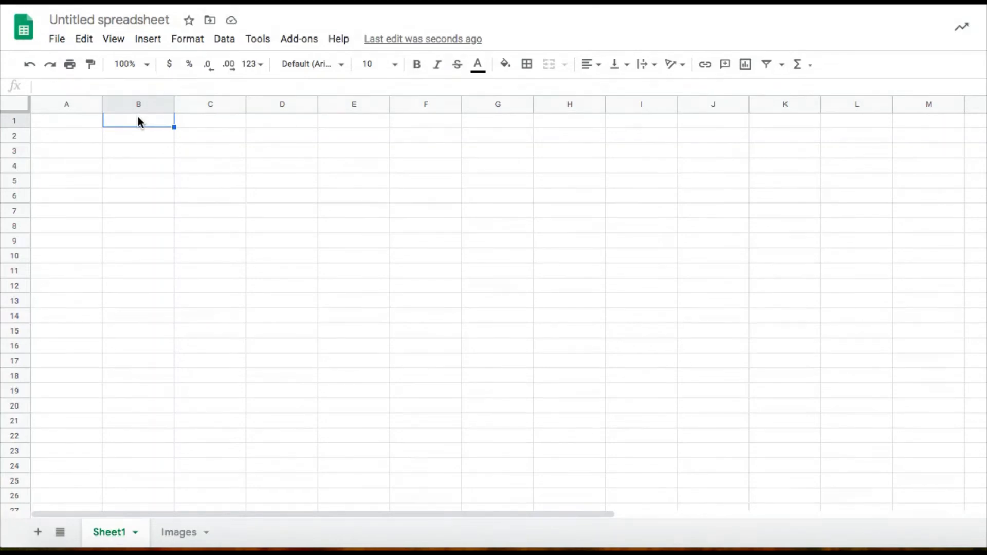
{"action": "type", "text": "="}
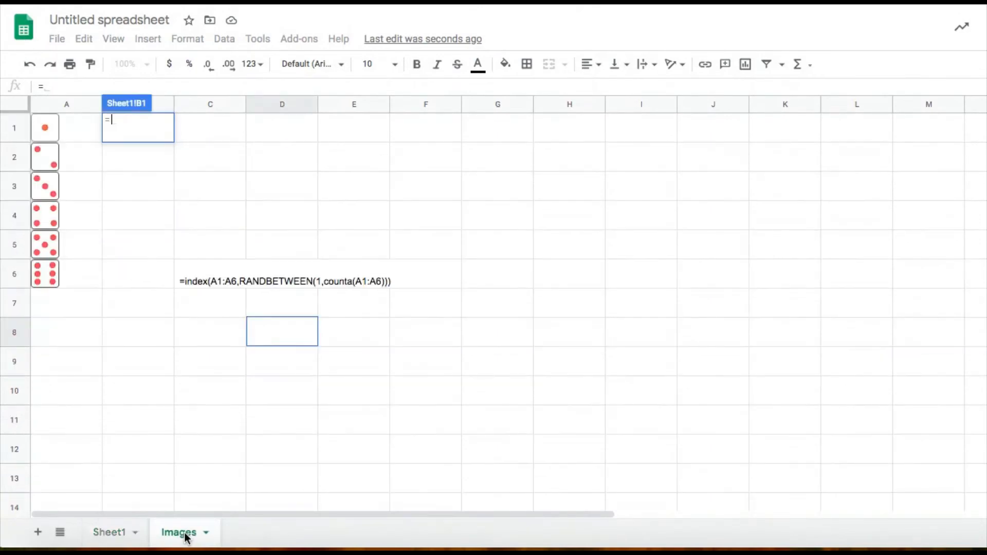
{"action": "mouse_move", "coordinate": [194, 396]}
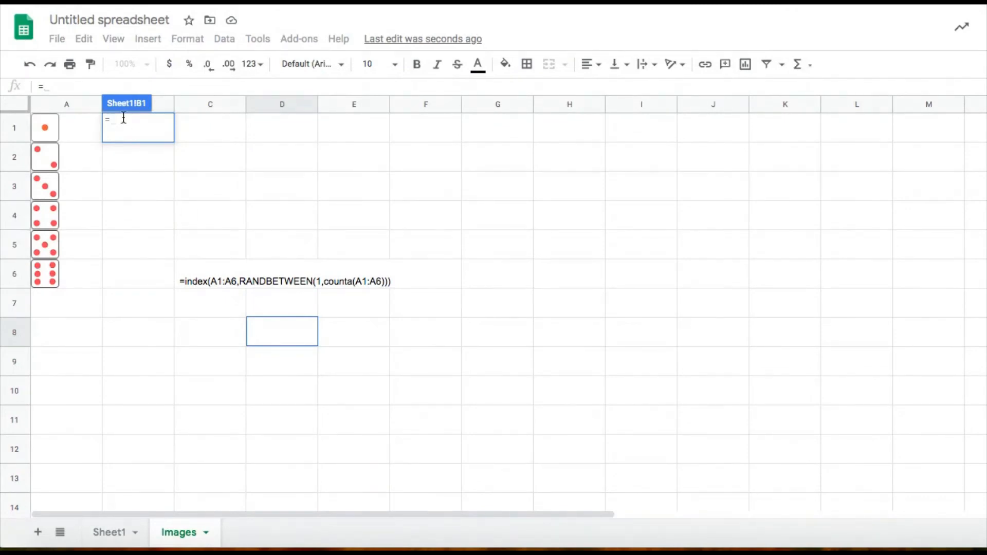
{"action": "type", "text": "index(Images!A1:A6,RANDBETWEEN(1,counta (Images!A1:A6"}
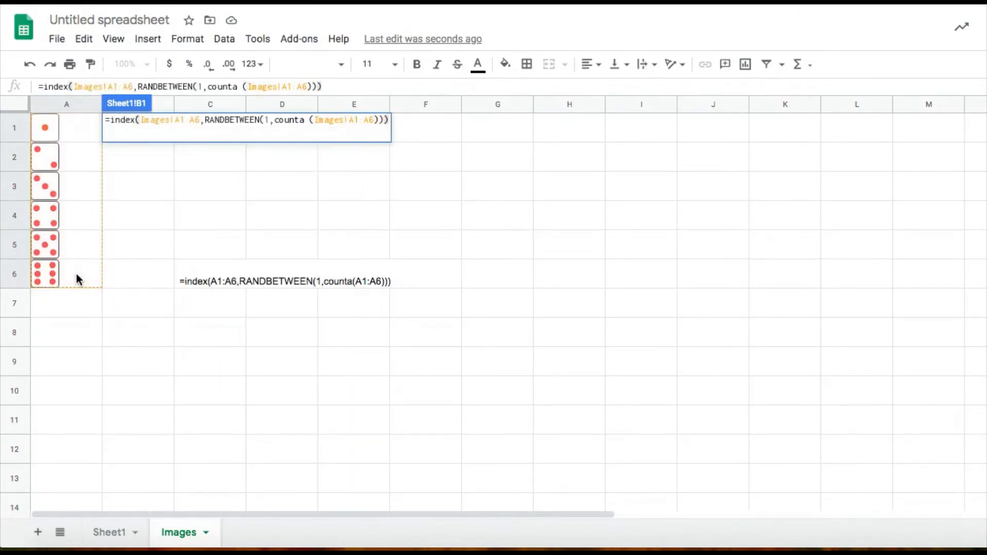
{"action": "left_click", "coordinate": [108, 531]}
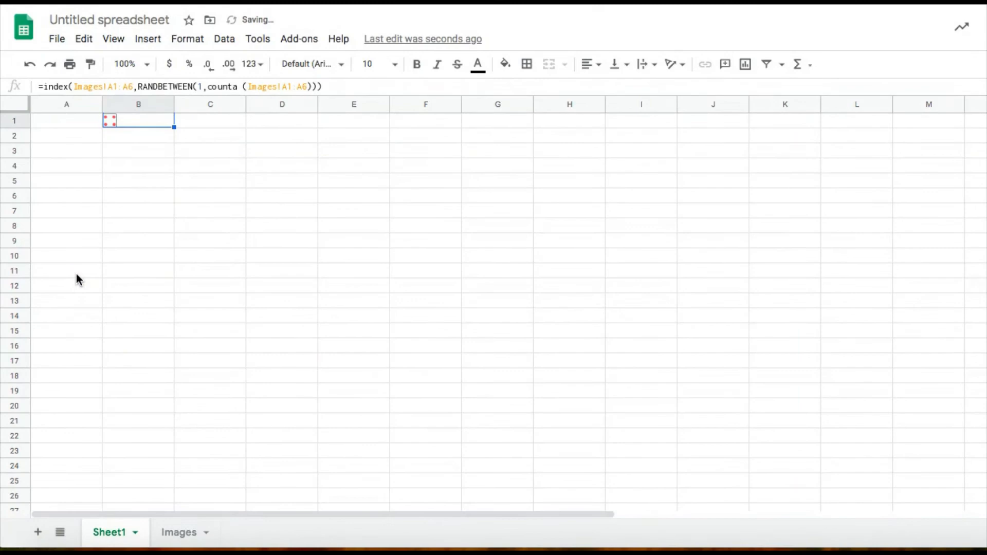
{"action": "mouse_move", "coordinate": [121, 388]}
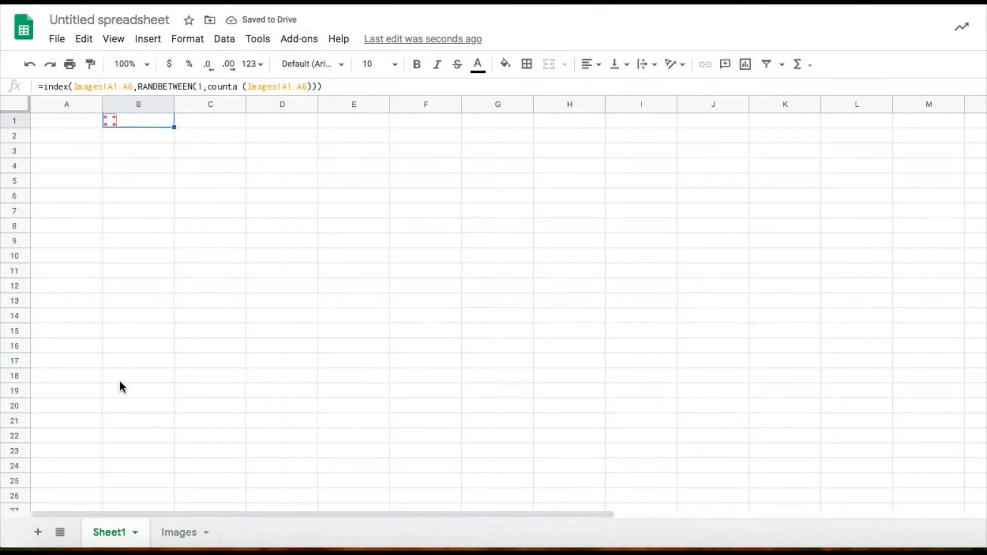
{"action": "mouse_move", "coordinate": [133, 113]}
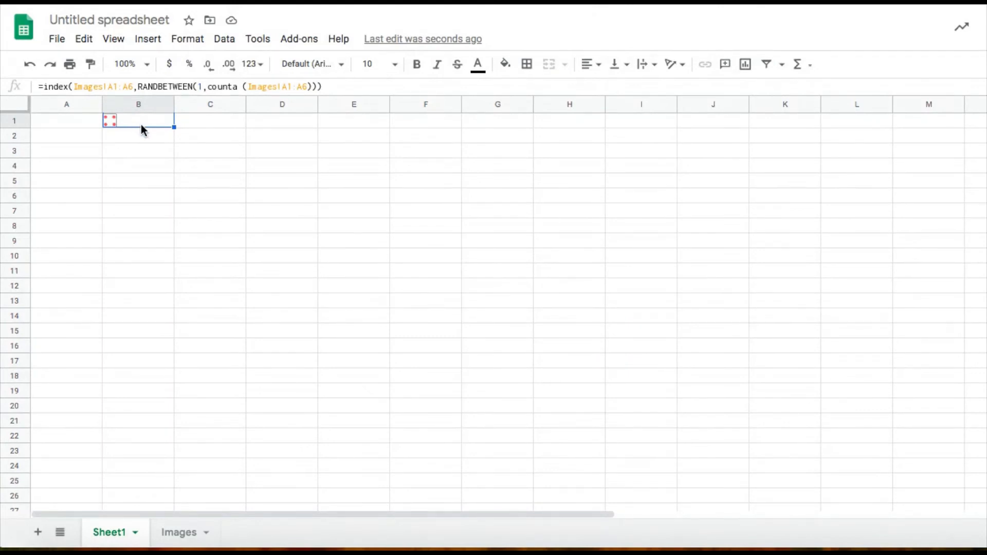
{"action": "mouse_move", "coordinate": [17, 105]}
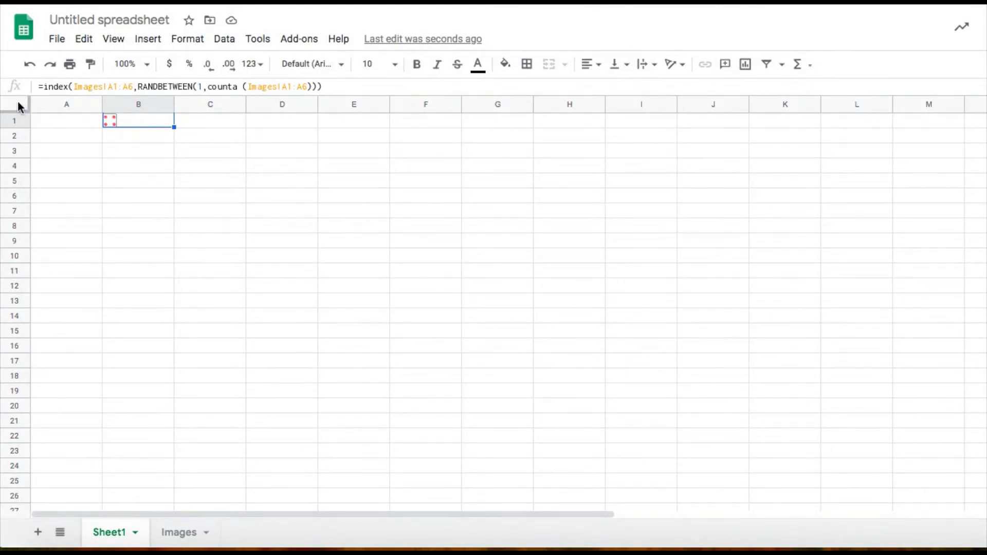
Make all rows taller and select the block A1 through C3.
{"action": "left_click", "coordinate": [65, 120]}
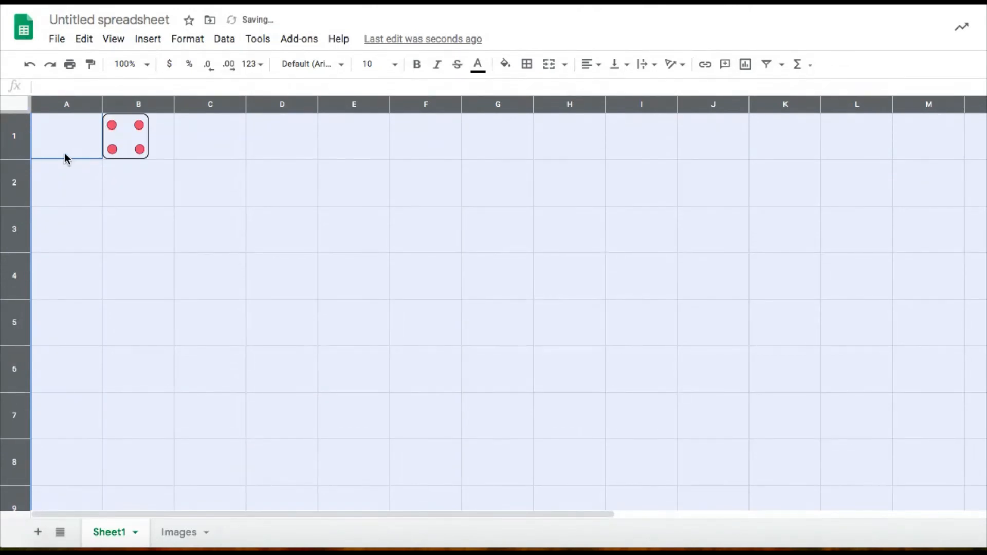
{"action": "left_click", "coordinate": [65, 136]}
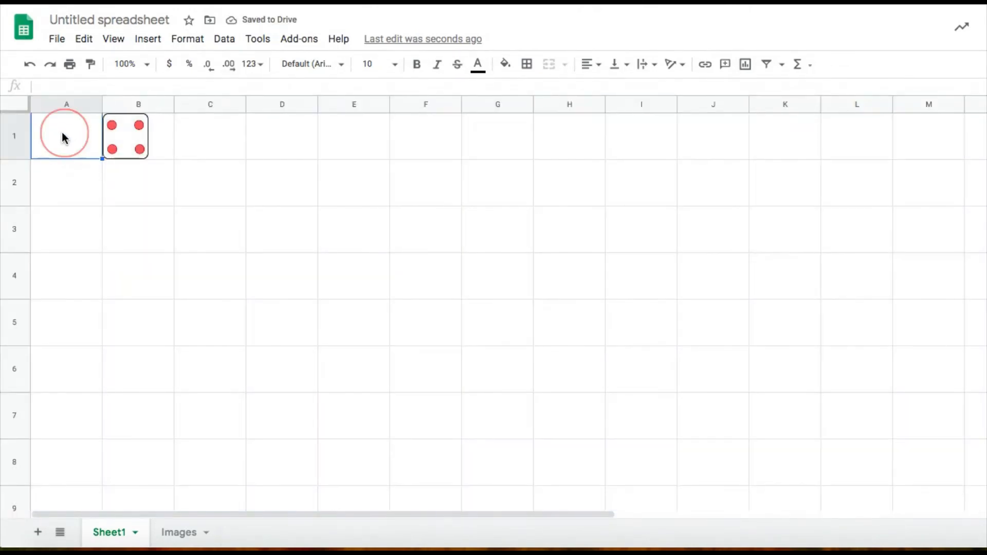
{"action": "left_click_drag", "start_coordinate": [66, 136], "coordinate": [210, 183]}
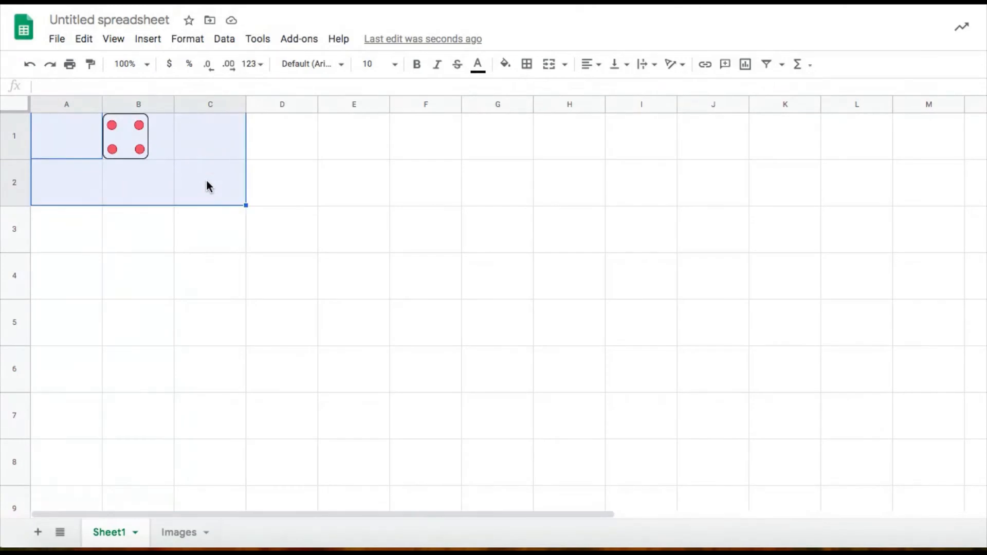
{"action": "left_click", "coordinate": [138, 217]}
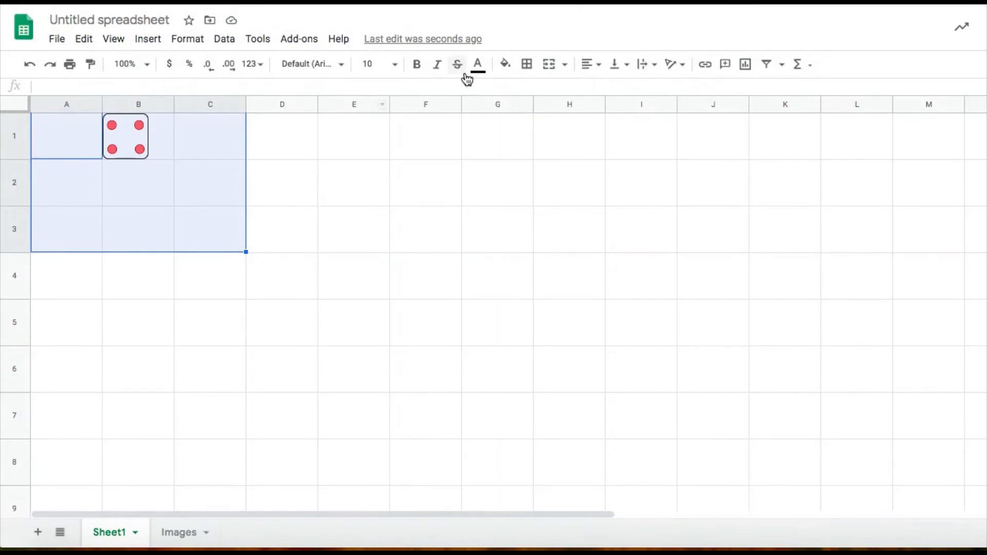
{"action": "mouse_move", "coordinate": [549, 64]}
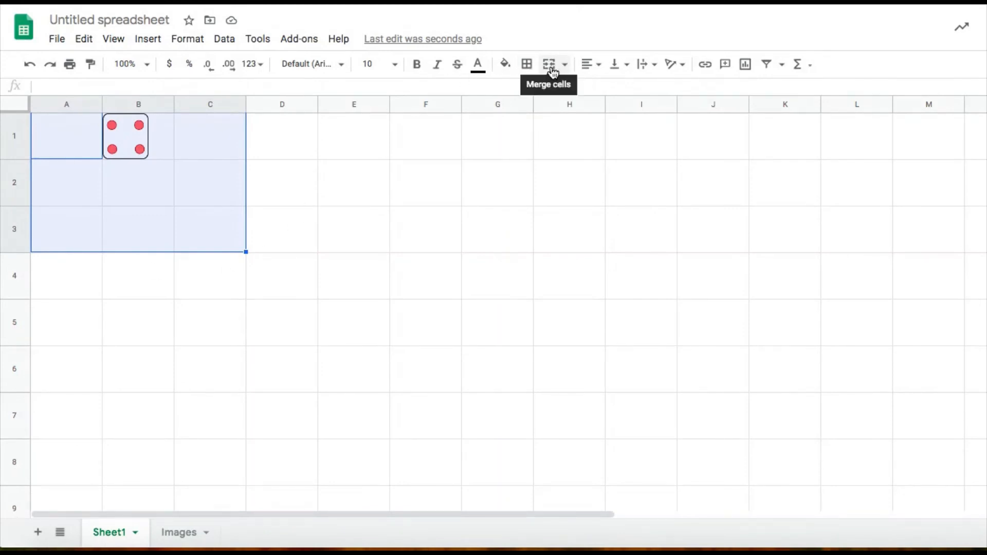
Merge A1:C3 into one large die square and select D1 beside it.
{"action": "left_click", "coordinate": [548, 64]}
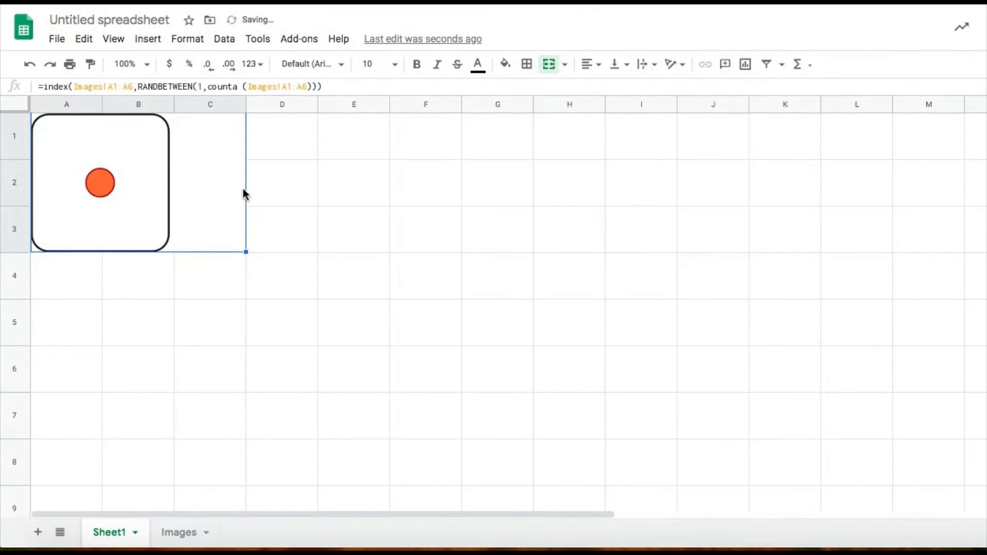
{"action": "left_click", "coordinate": [282, 182]}
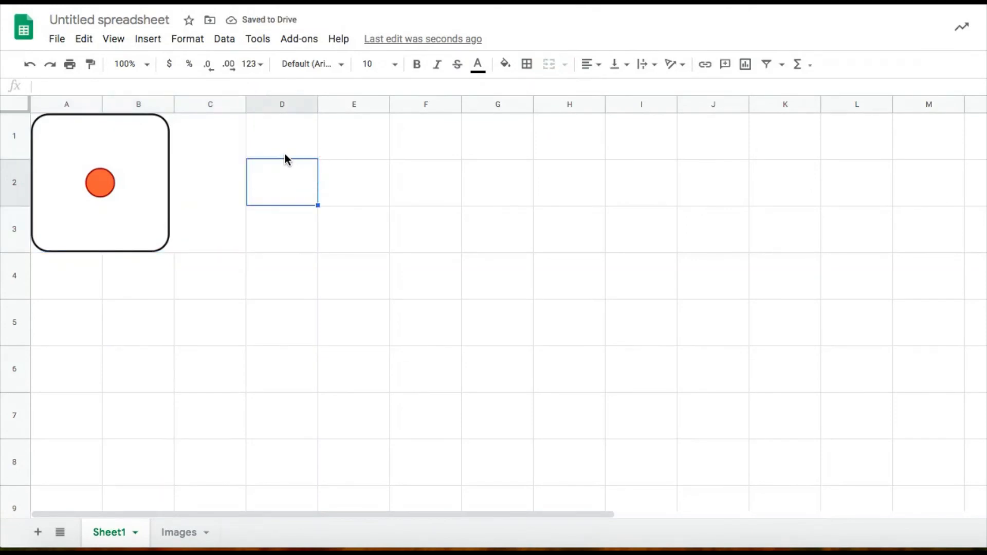
{"action": "left_click", "coordinate": [282, 136]}
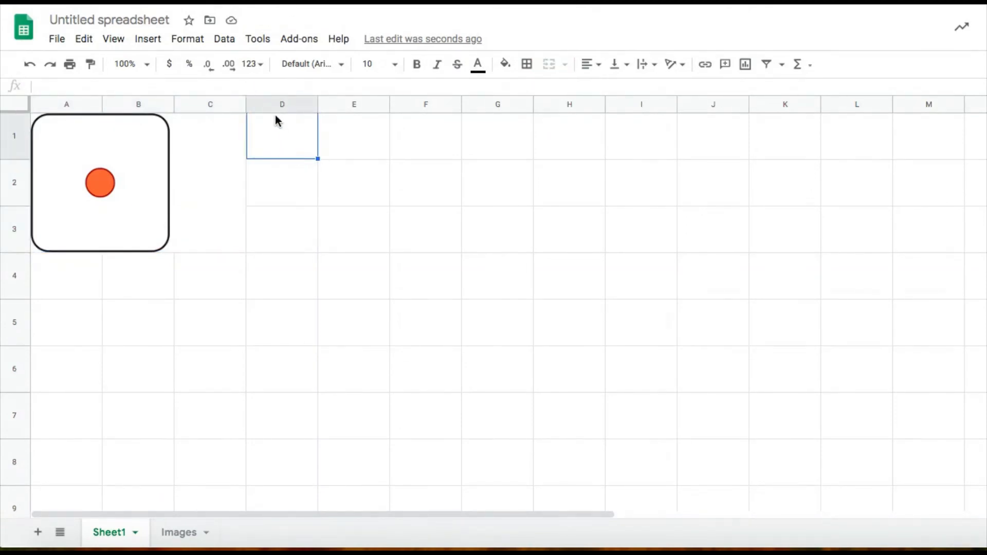
{"action": "mouse_move", "coordinate": [188, 197]}
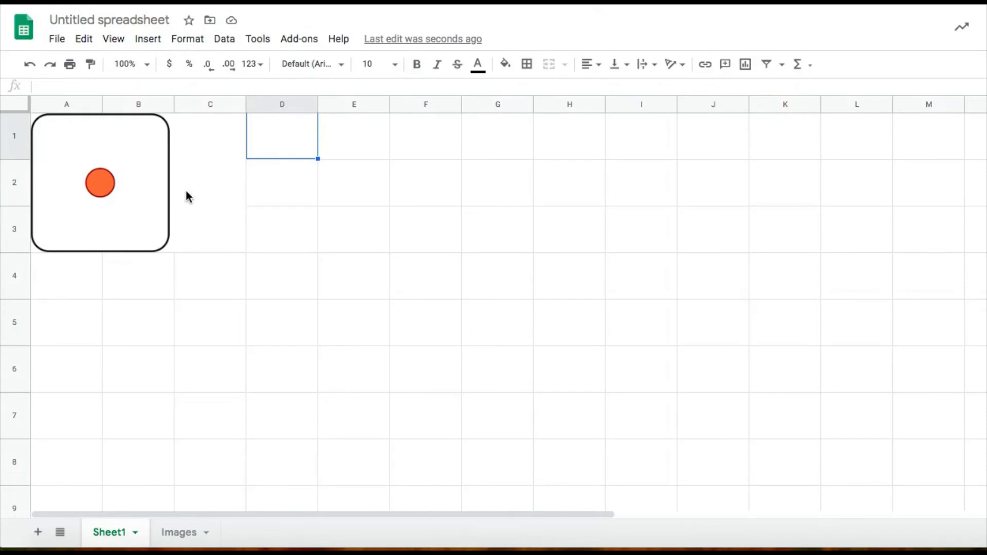
{"action": "mouse_move", "coordinate": [210, 200]}
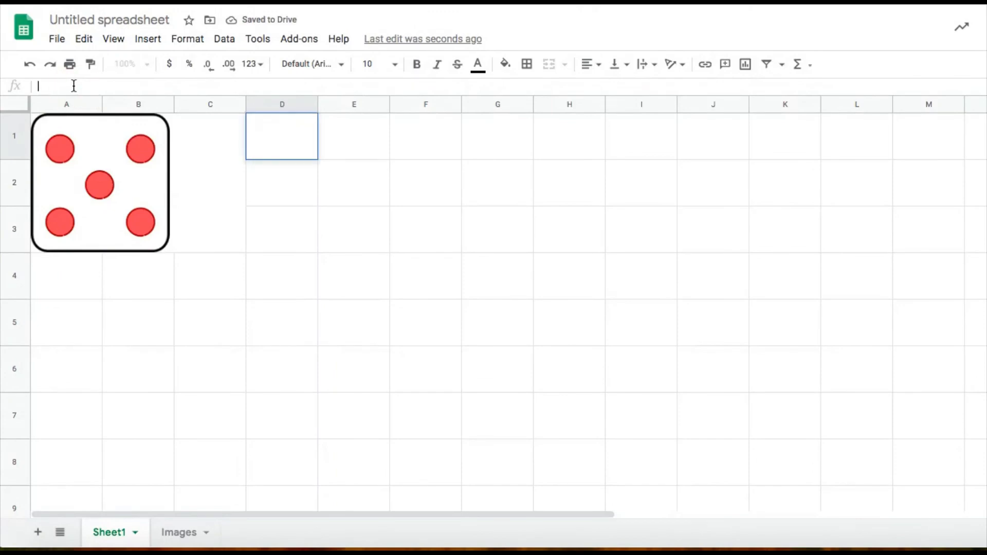
Paste the die formula into D1 and merge D1:F3 as a second large die.
{"action": "right_click", "coordinate": [72, 87]}
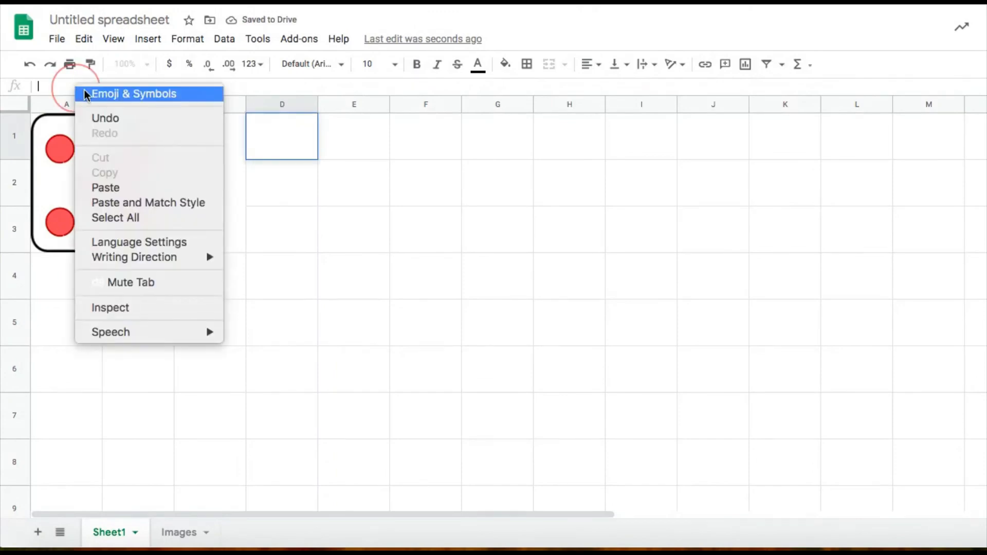
{"action": "left_click", "coordinate": [104, 187]}
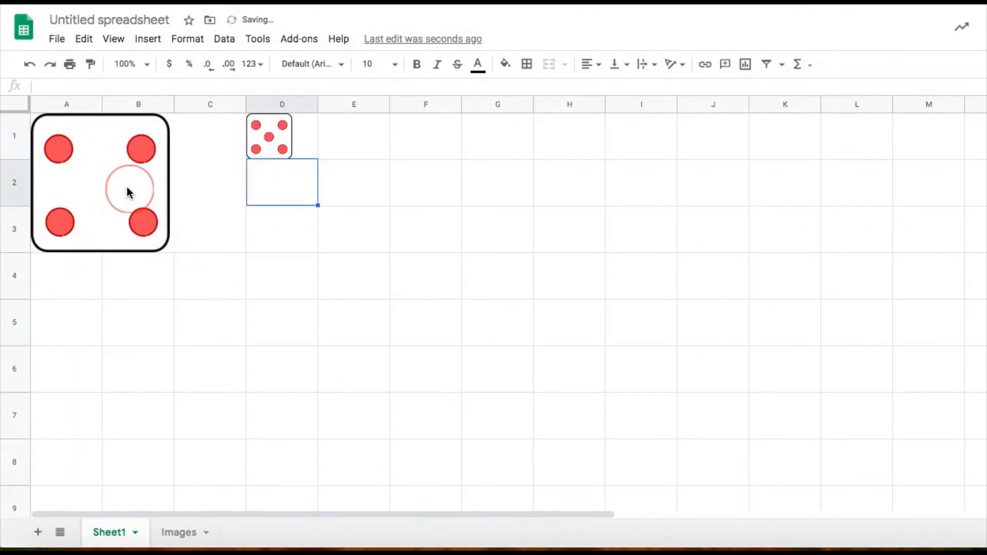
{"action": "left_click", "coordinate": [282, 136]}
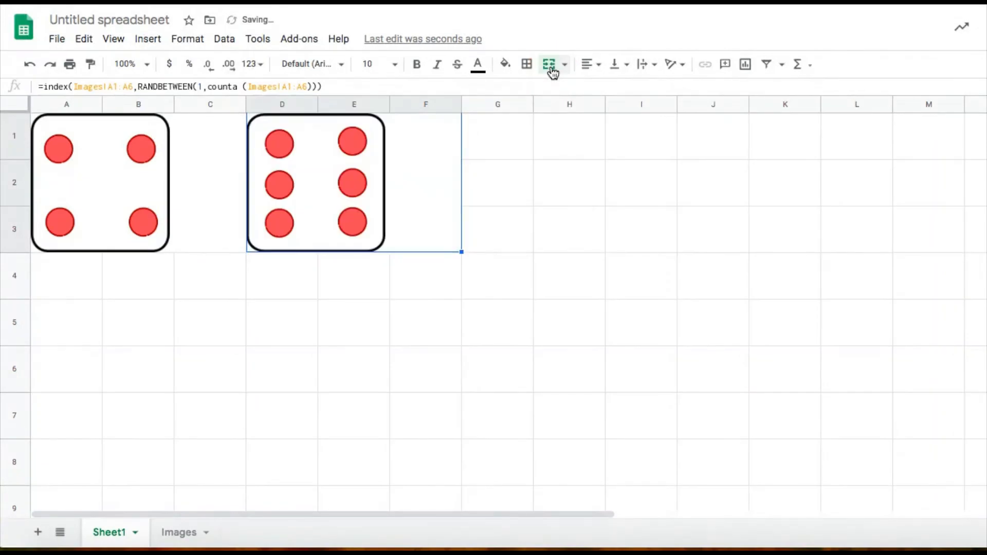
{"action": "left_click", "coordinate": [426, 320]}
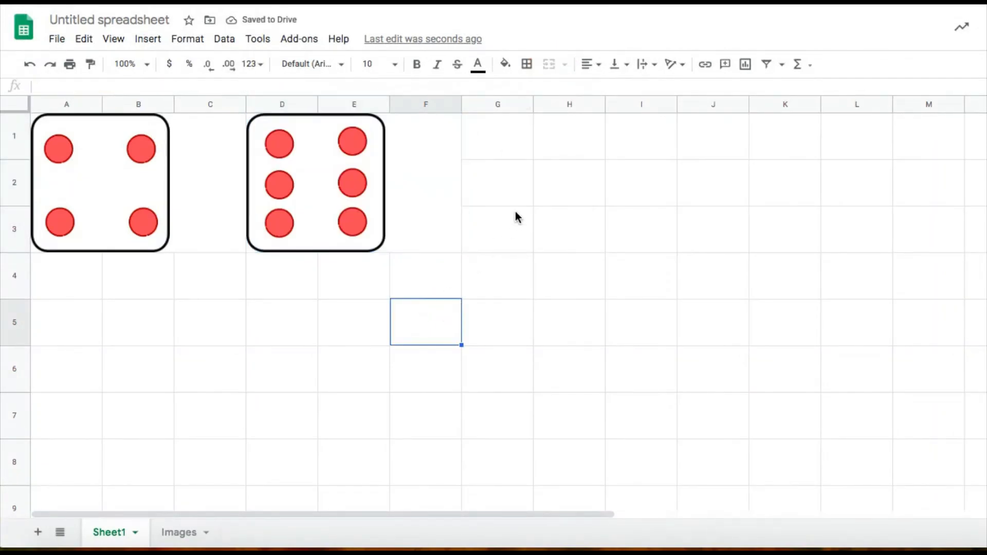
{"action": "mouse_move", "coordinate": [370, 285]}
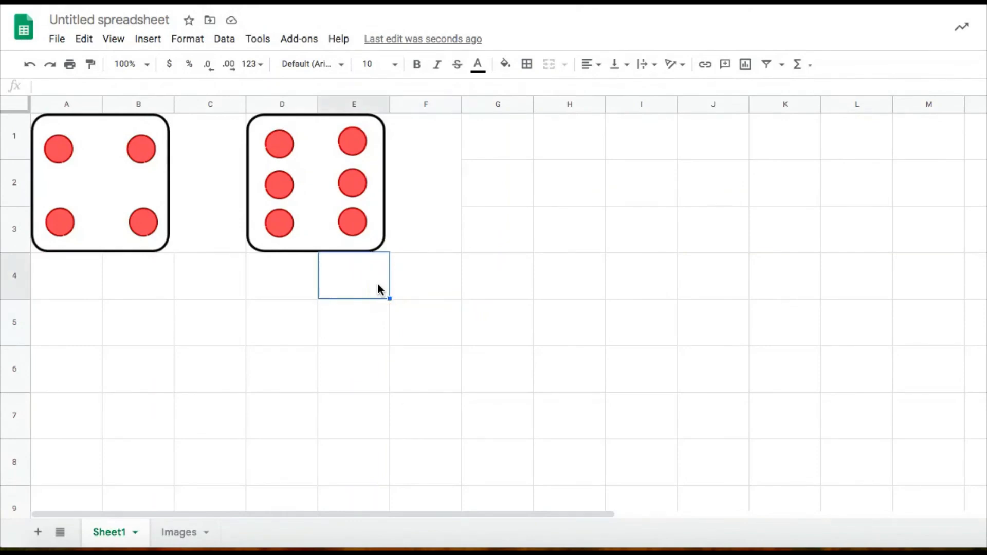
{"action": "left_click", "coordinate": [354, 321]}
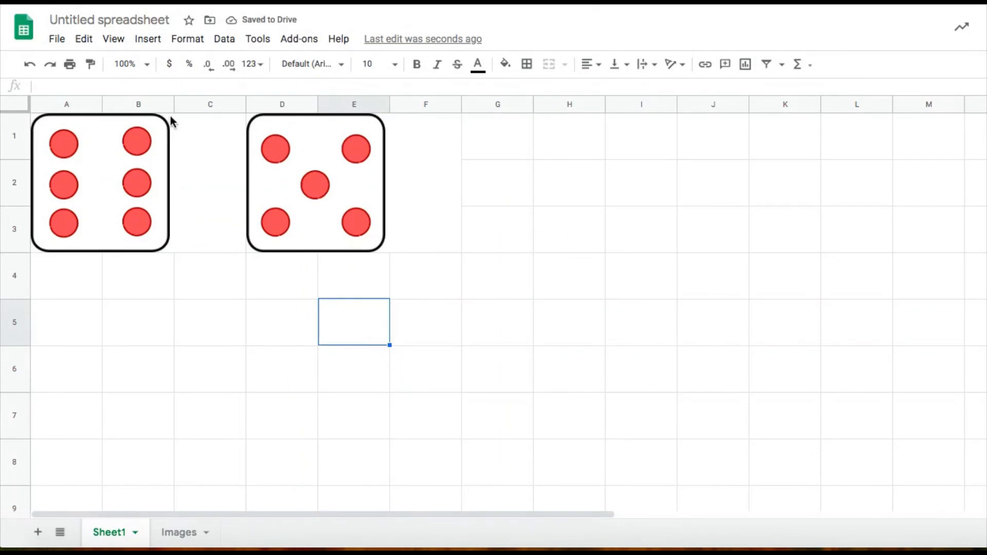
Hide Sheet1's gridlines from the View menu.
{"action": "left_click", "coordinate": [113, 38]}
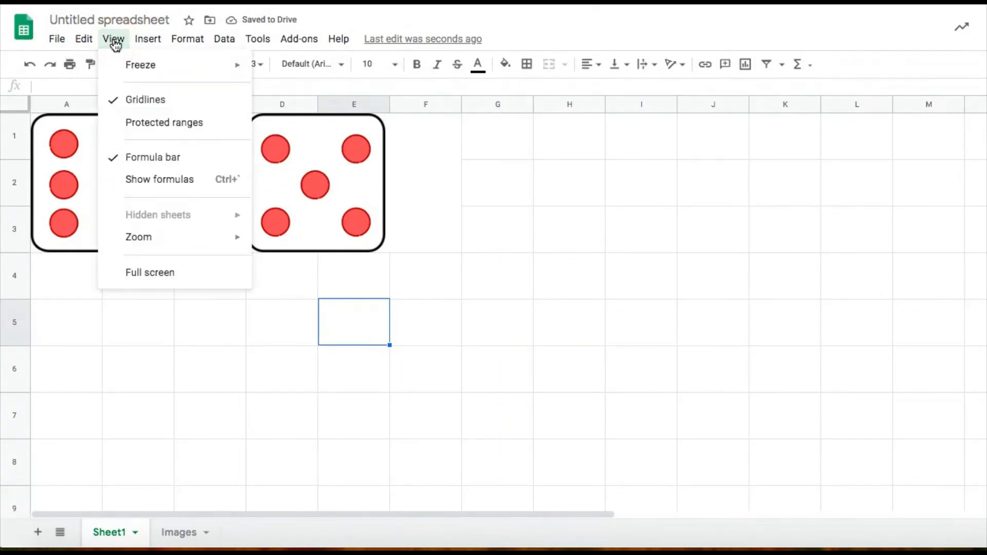
{"action": "mouse_move", "coordinate": [145, 100]}
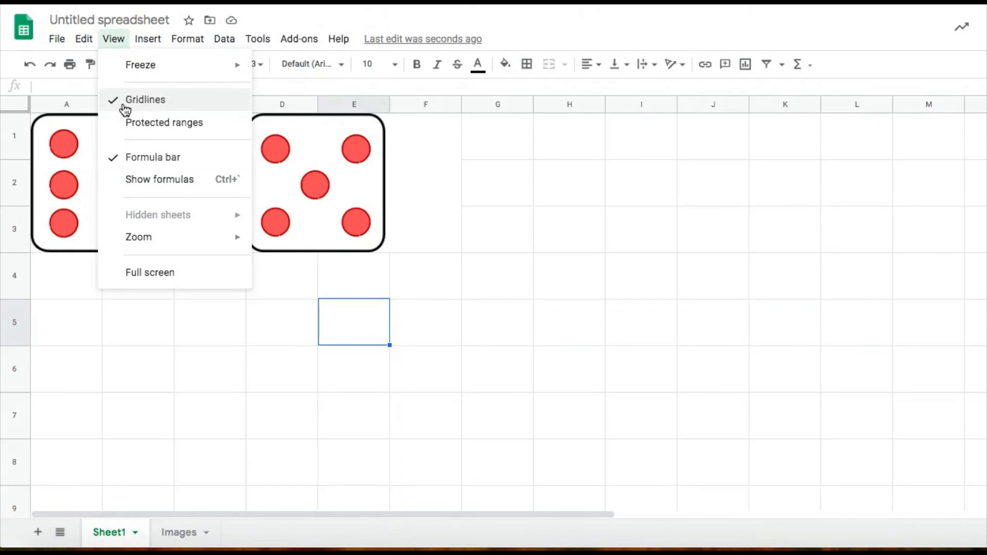
{"action": "left_click", "coordinate": [145, 100]}
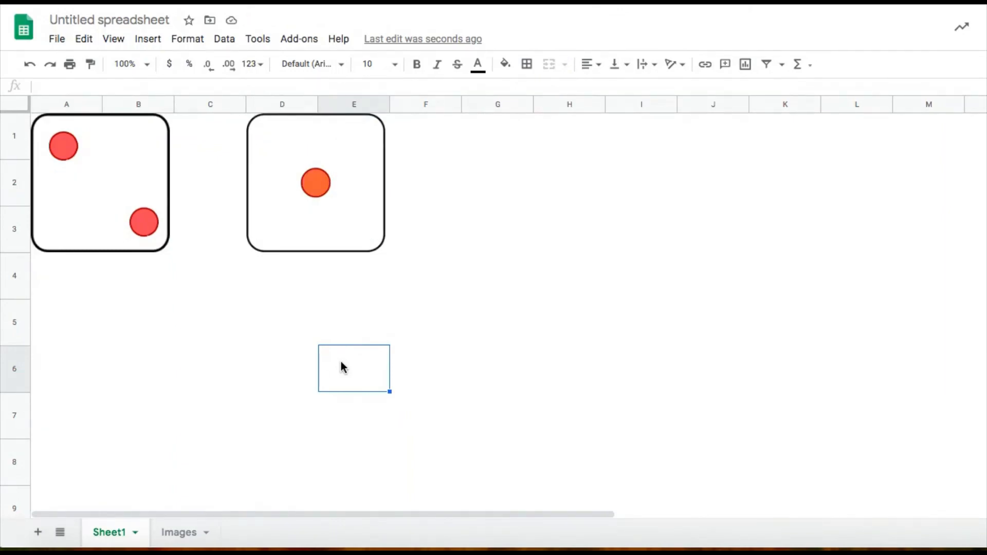
{"action": "mouse_move", "coordinate": [301, 353]}
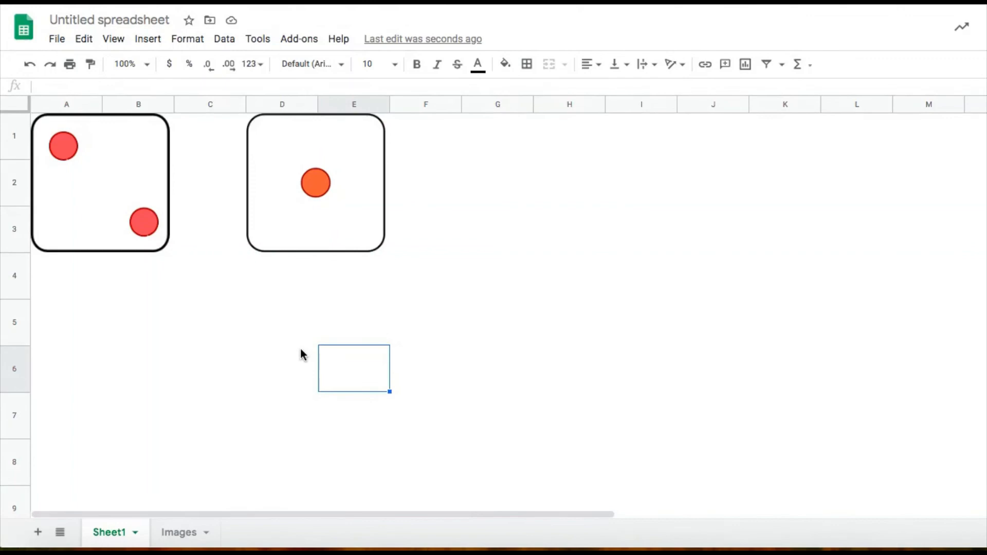